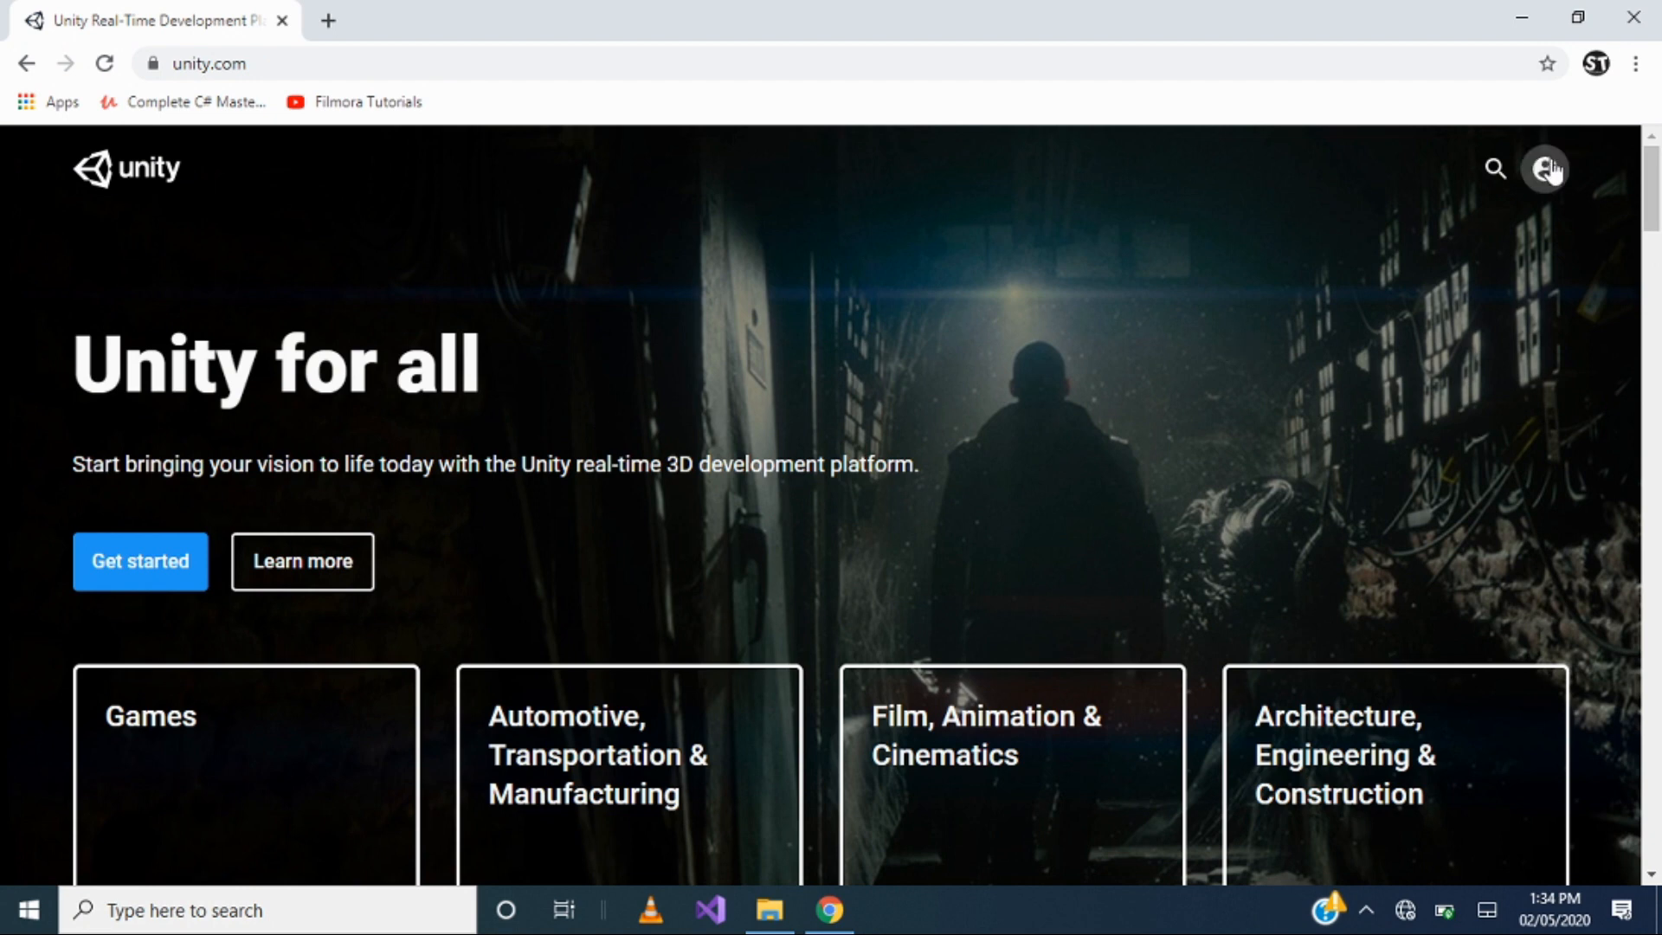
# Reveal the account options (Create a Unity ID, Sign in) on the unity.com home page.
pyautogui.click(1544, 168)
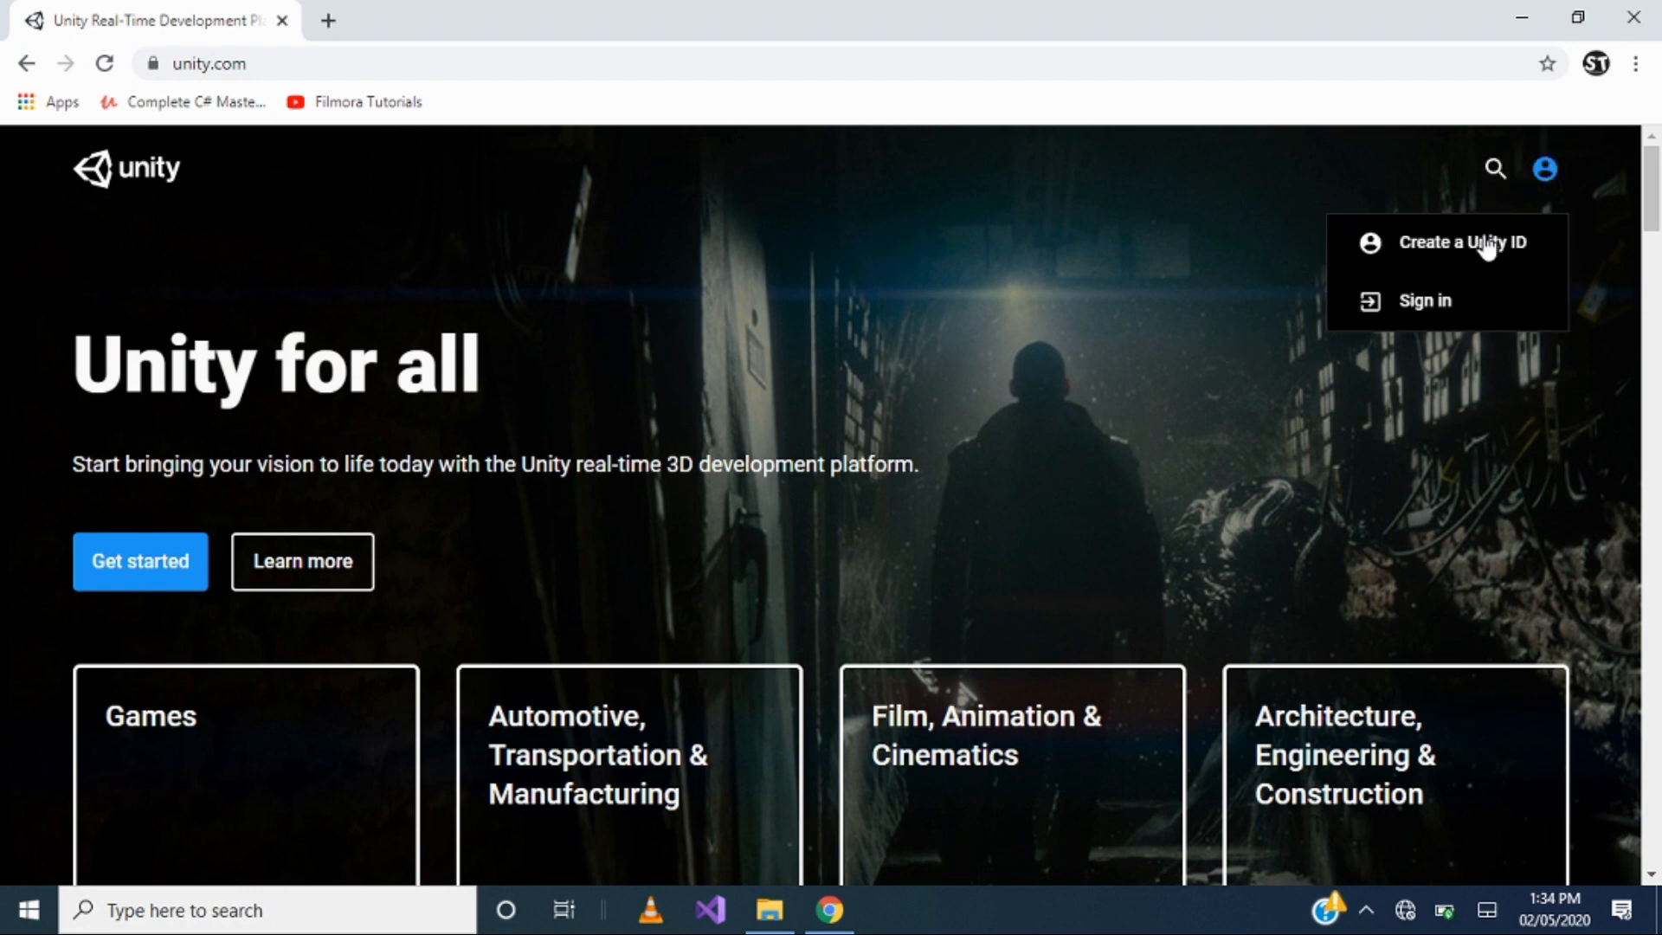
pyautogui.moveTo(1438, 284)
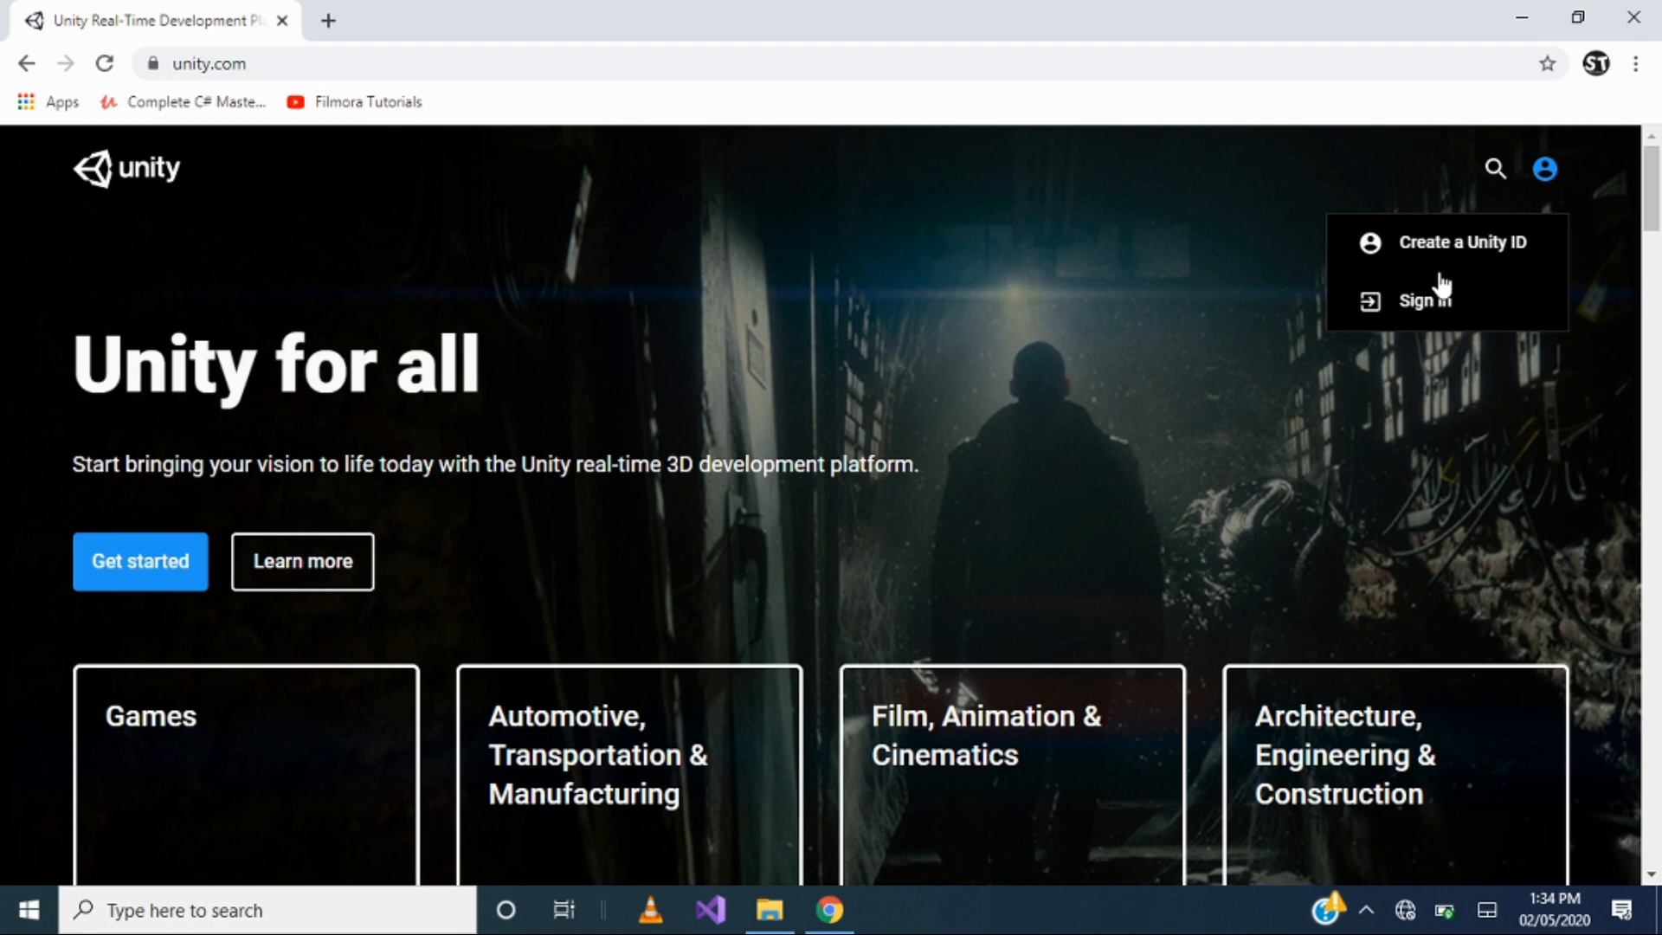
pyautogui.moveTo(1437, 296)
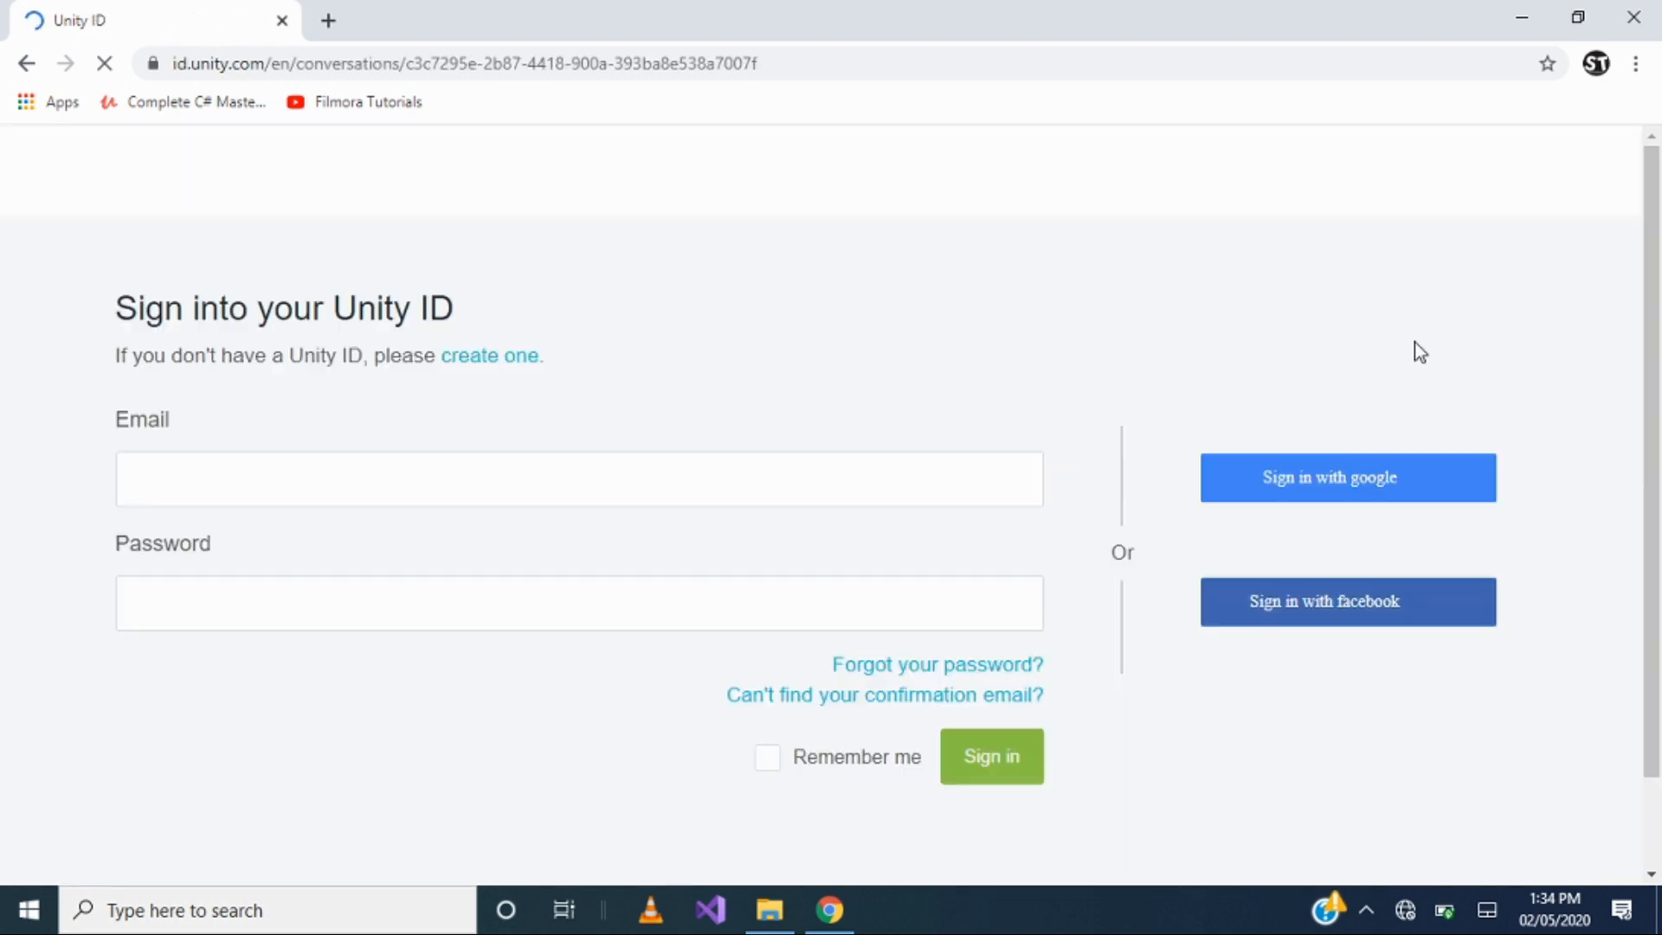
pyautogui.click(579, 478)
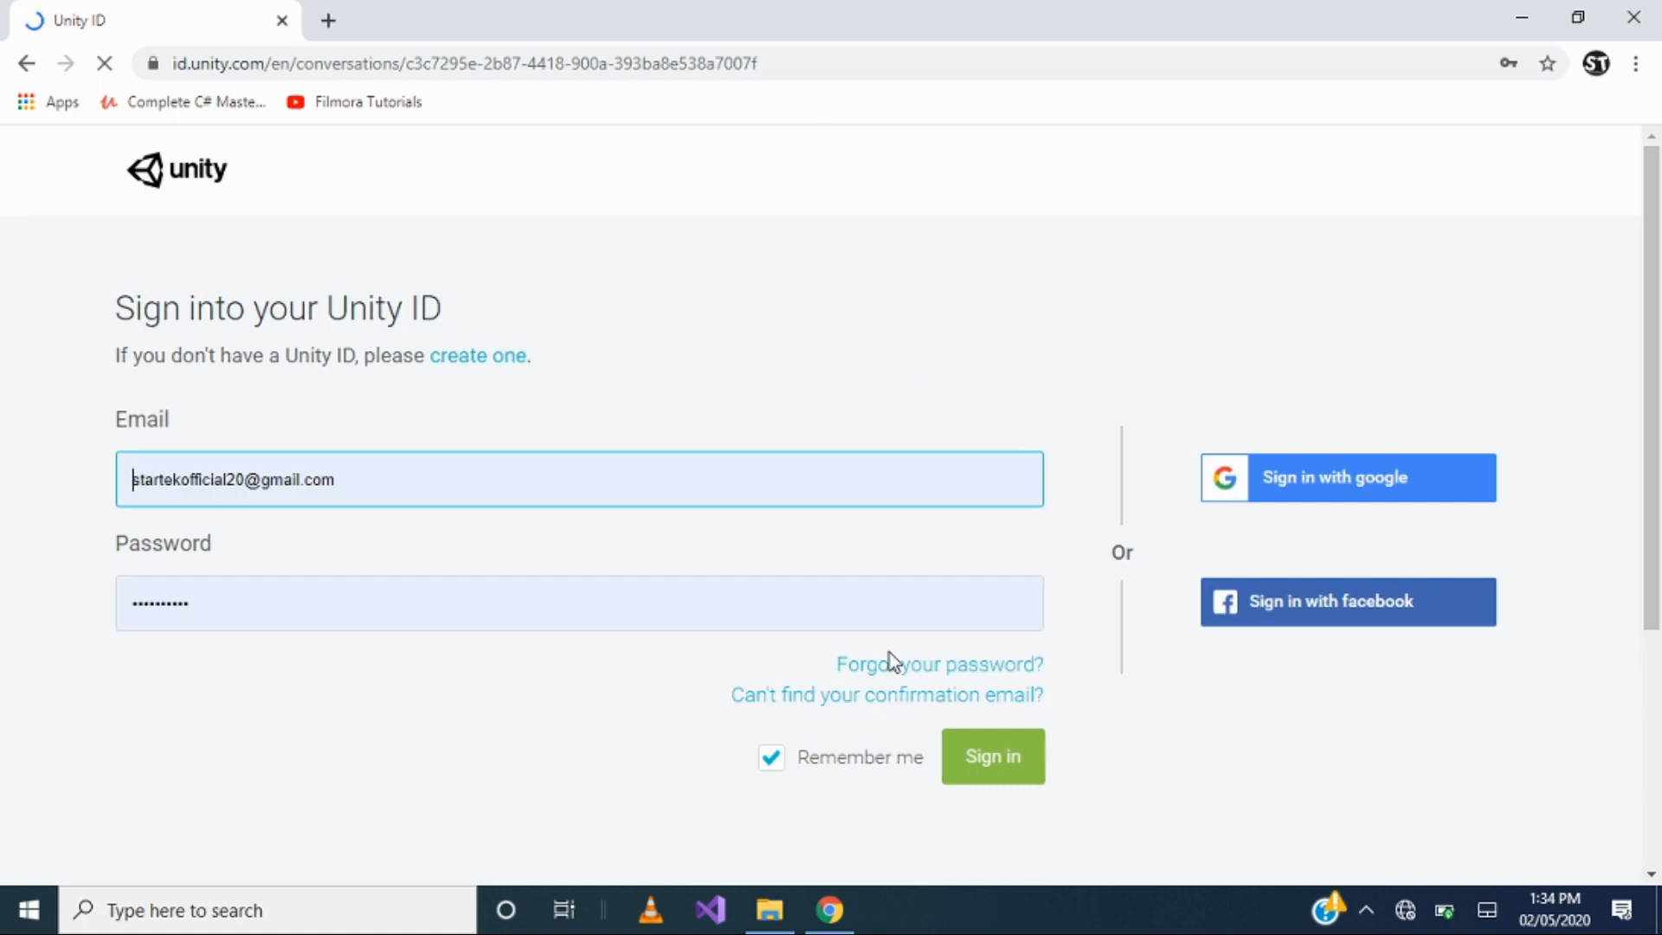
pyautogui.moveTo(639, 563)
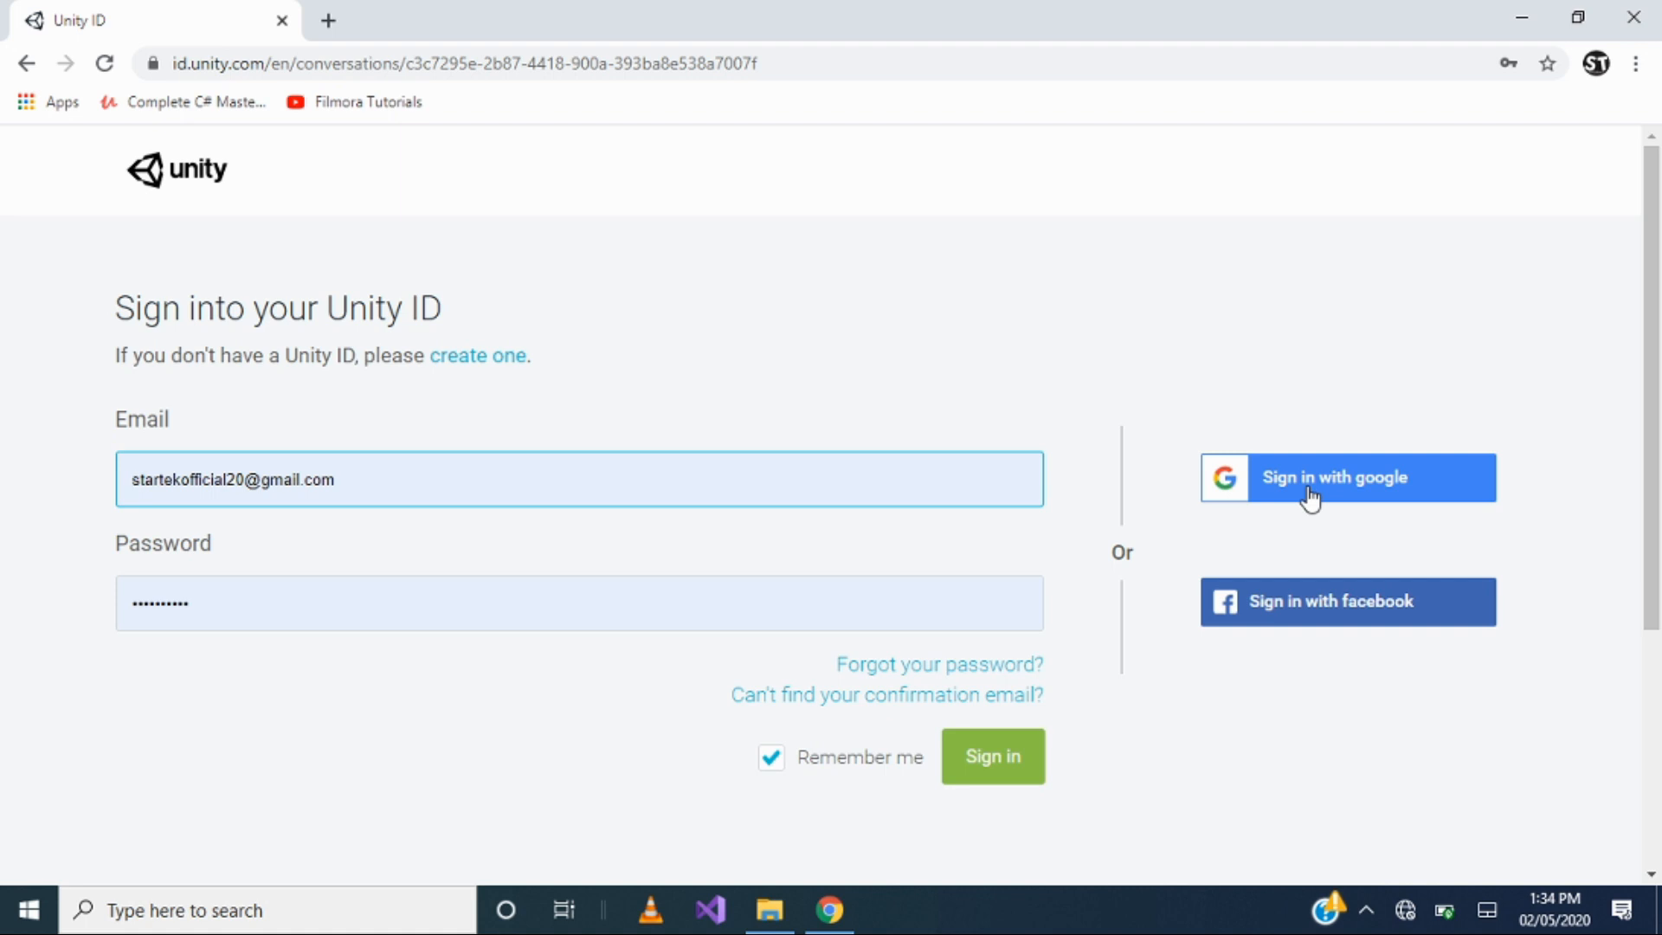
pyautogui.click(130, 479)
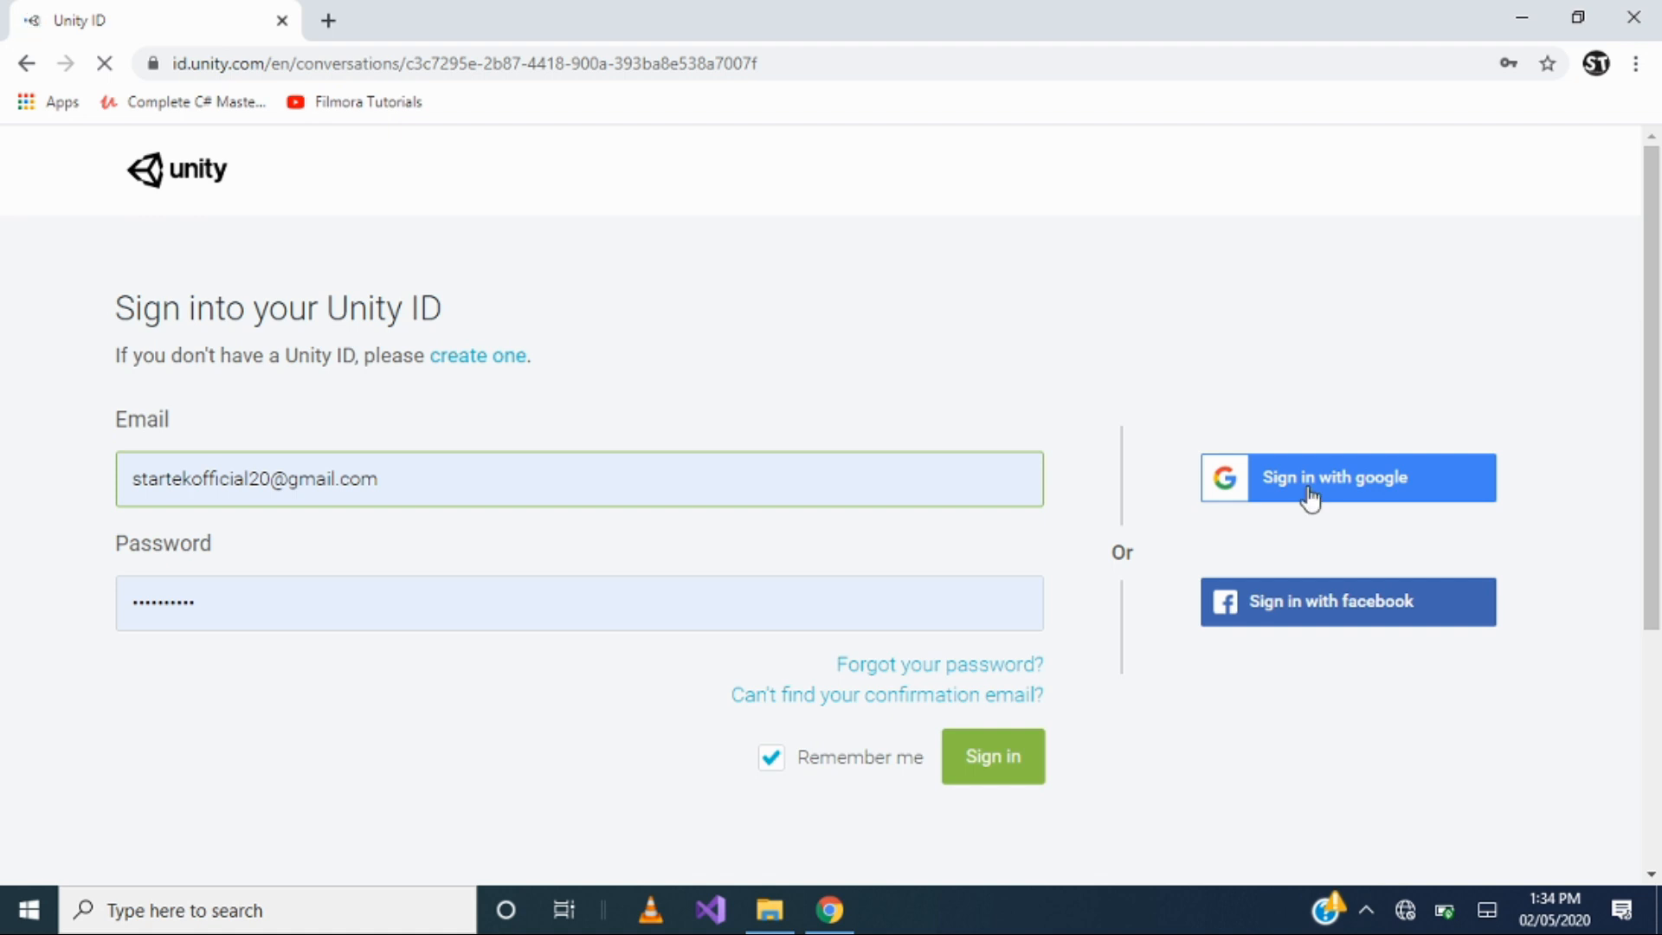
pyautogui.click(1345, 478)
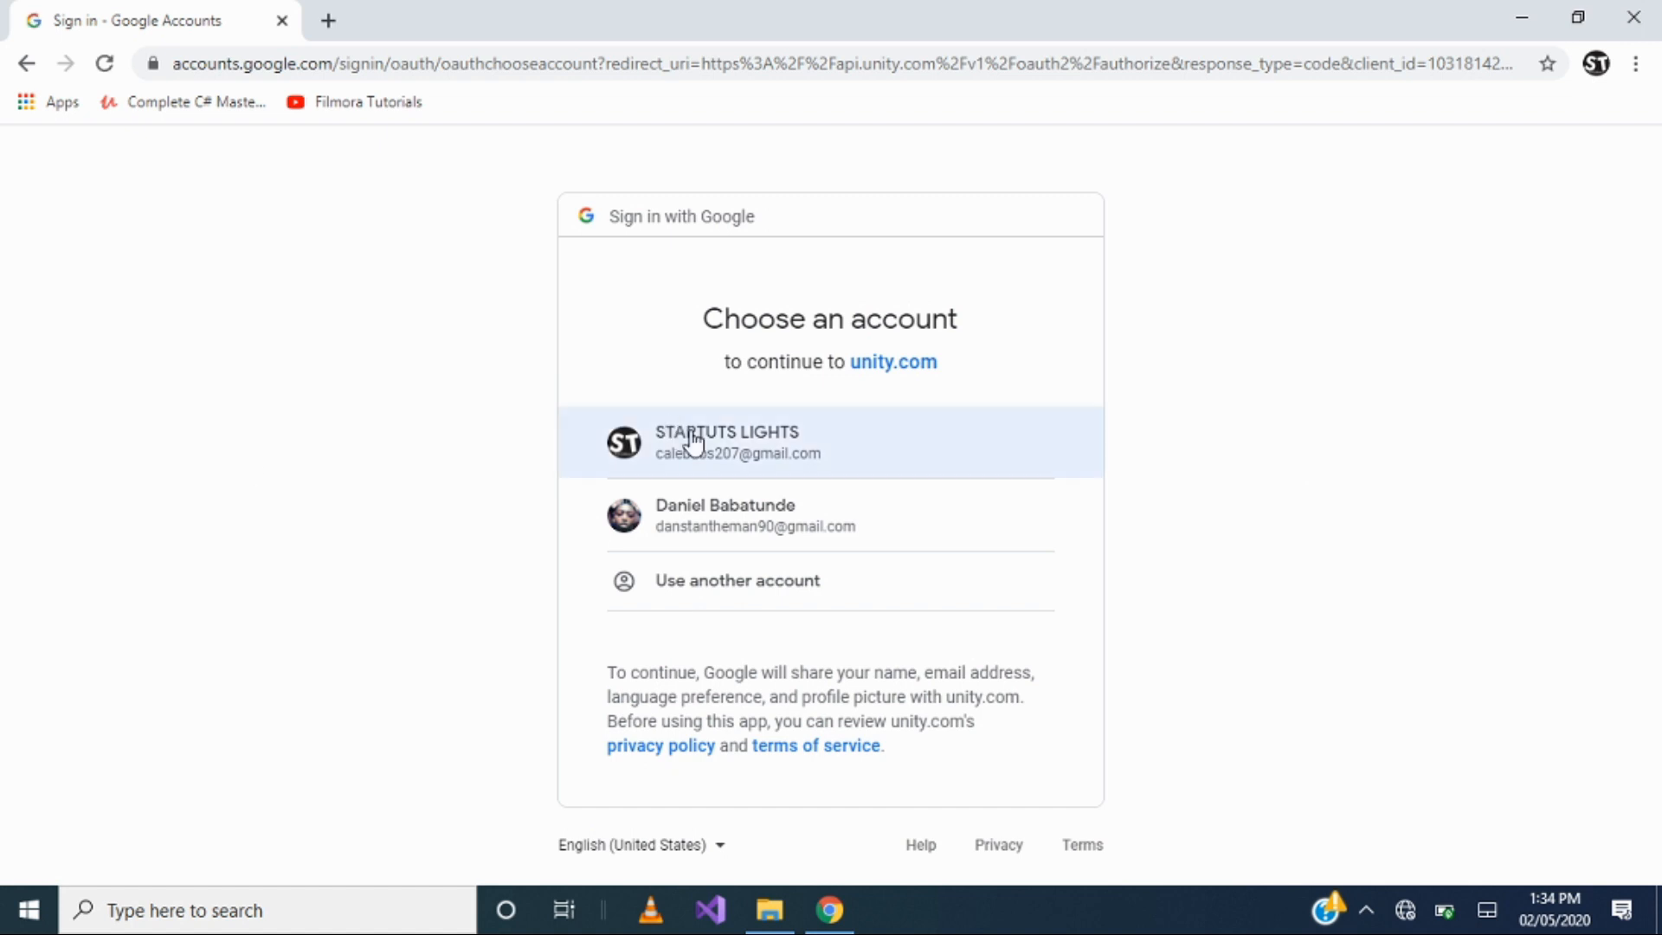
# Continue to unity.com with the first listed Google account.
pyautogui.click(727, 441)
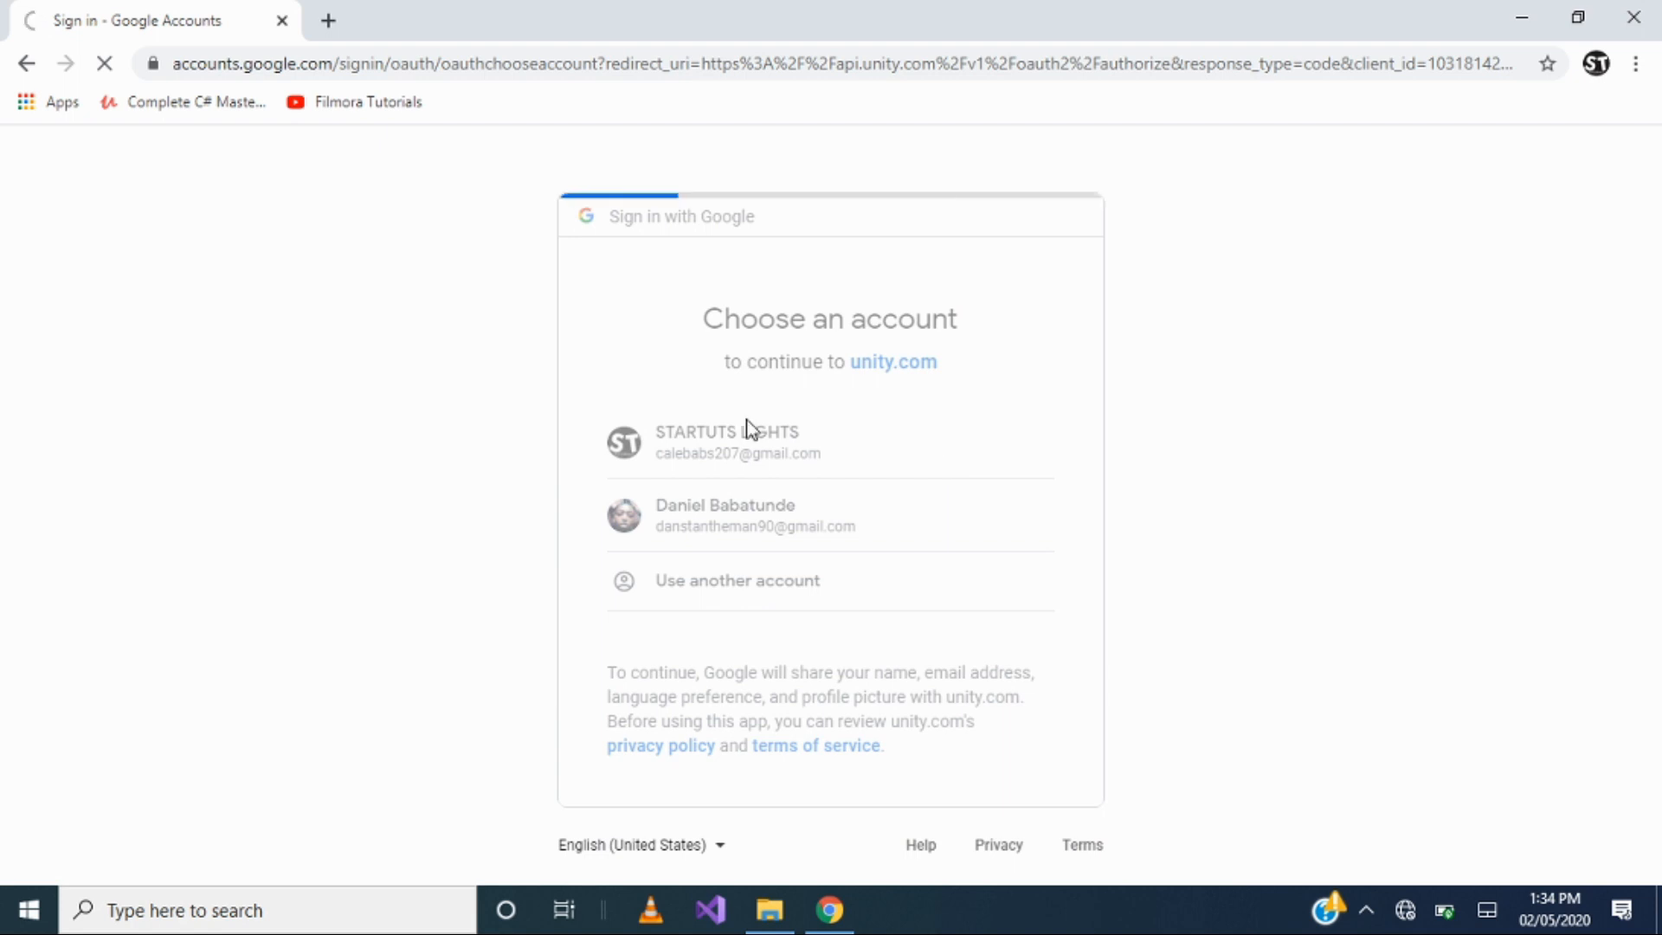
pyautogui.click(737, 441)
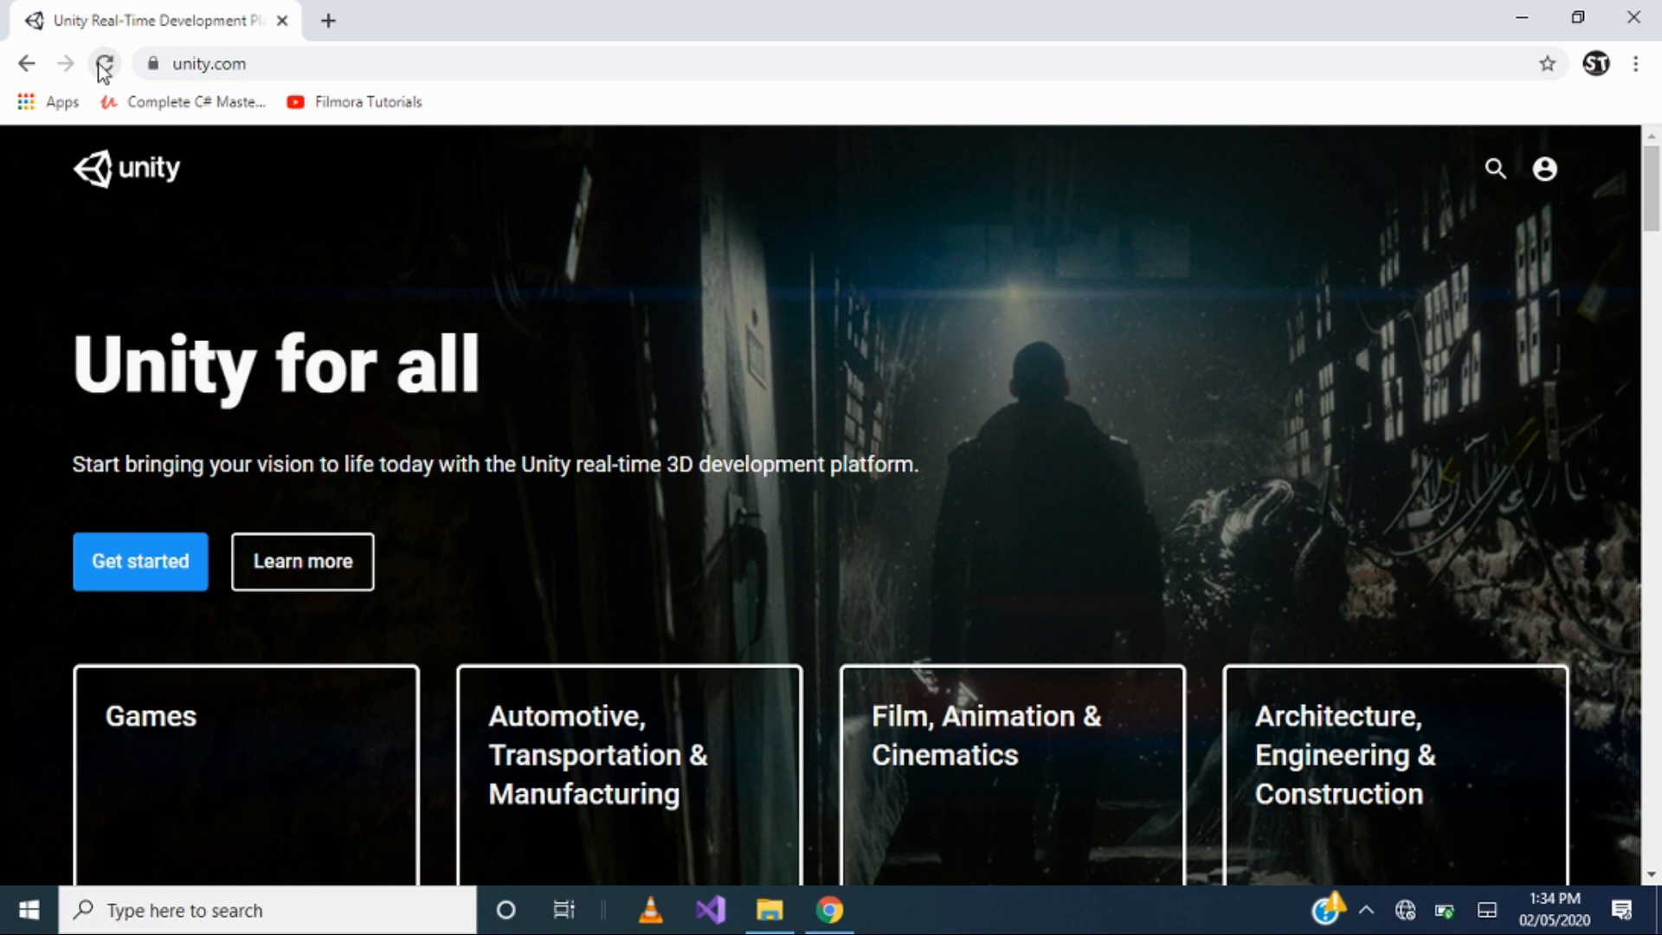
# Reload unity.com so the home page shows the signed-in account and full navigation.
pyautogui.click(104, 64)
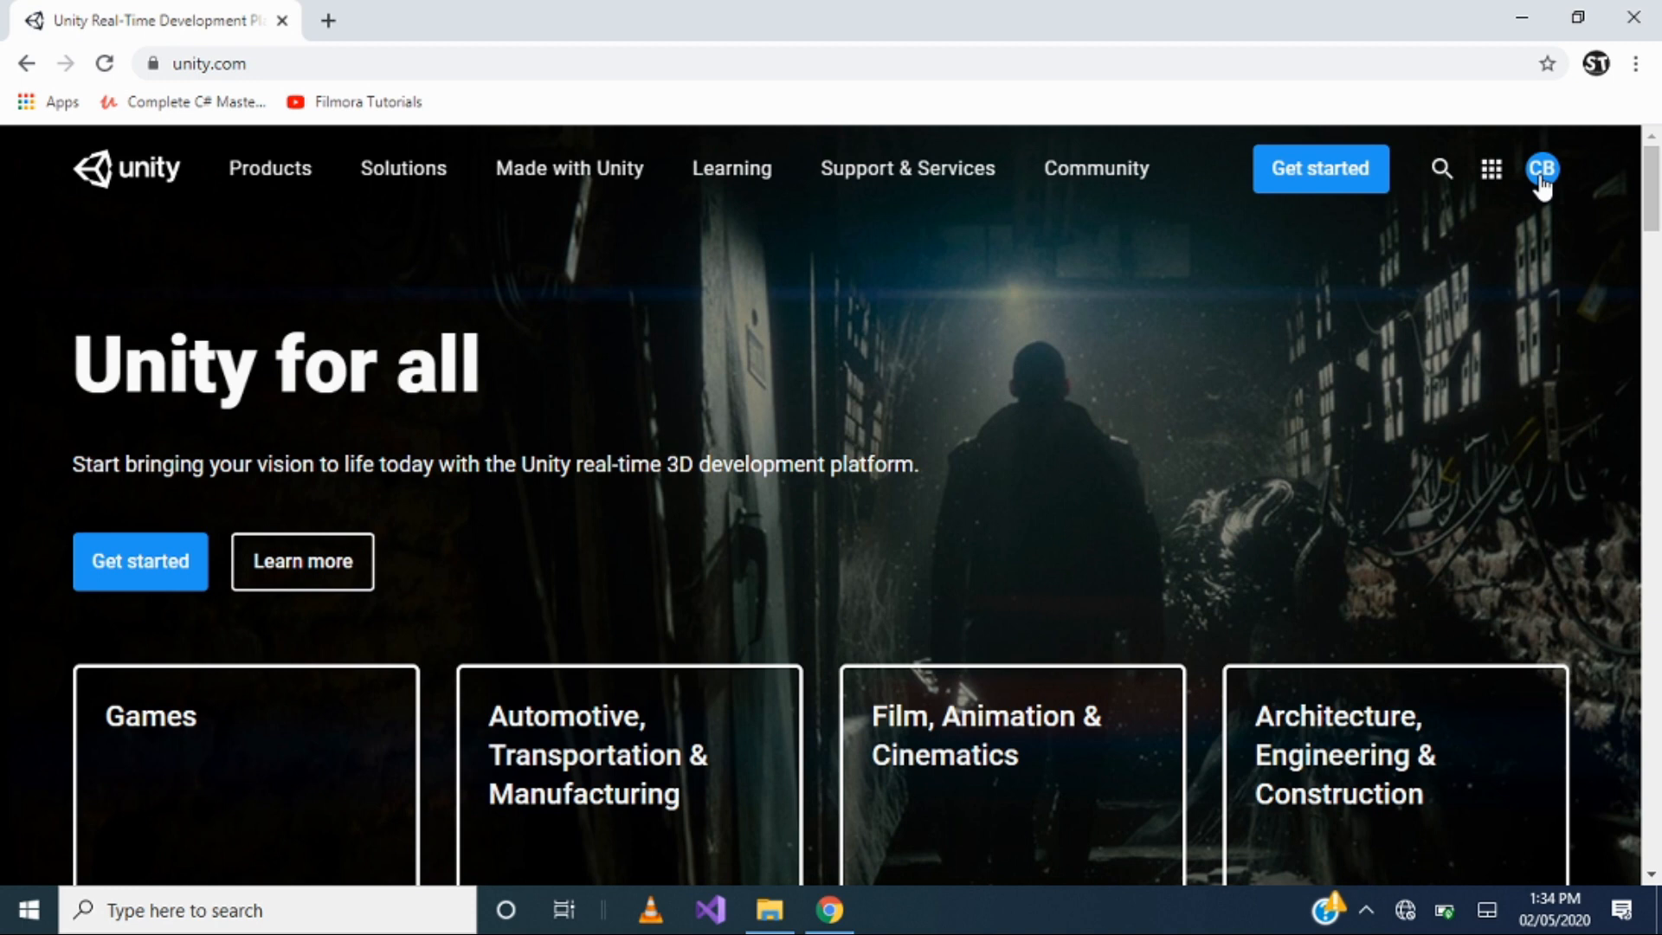
pyautogui.moveTo(1309, 247)
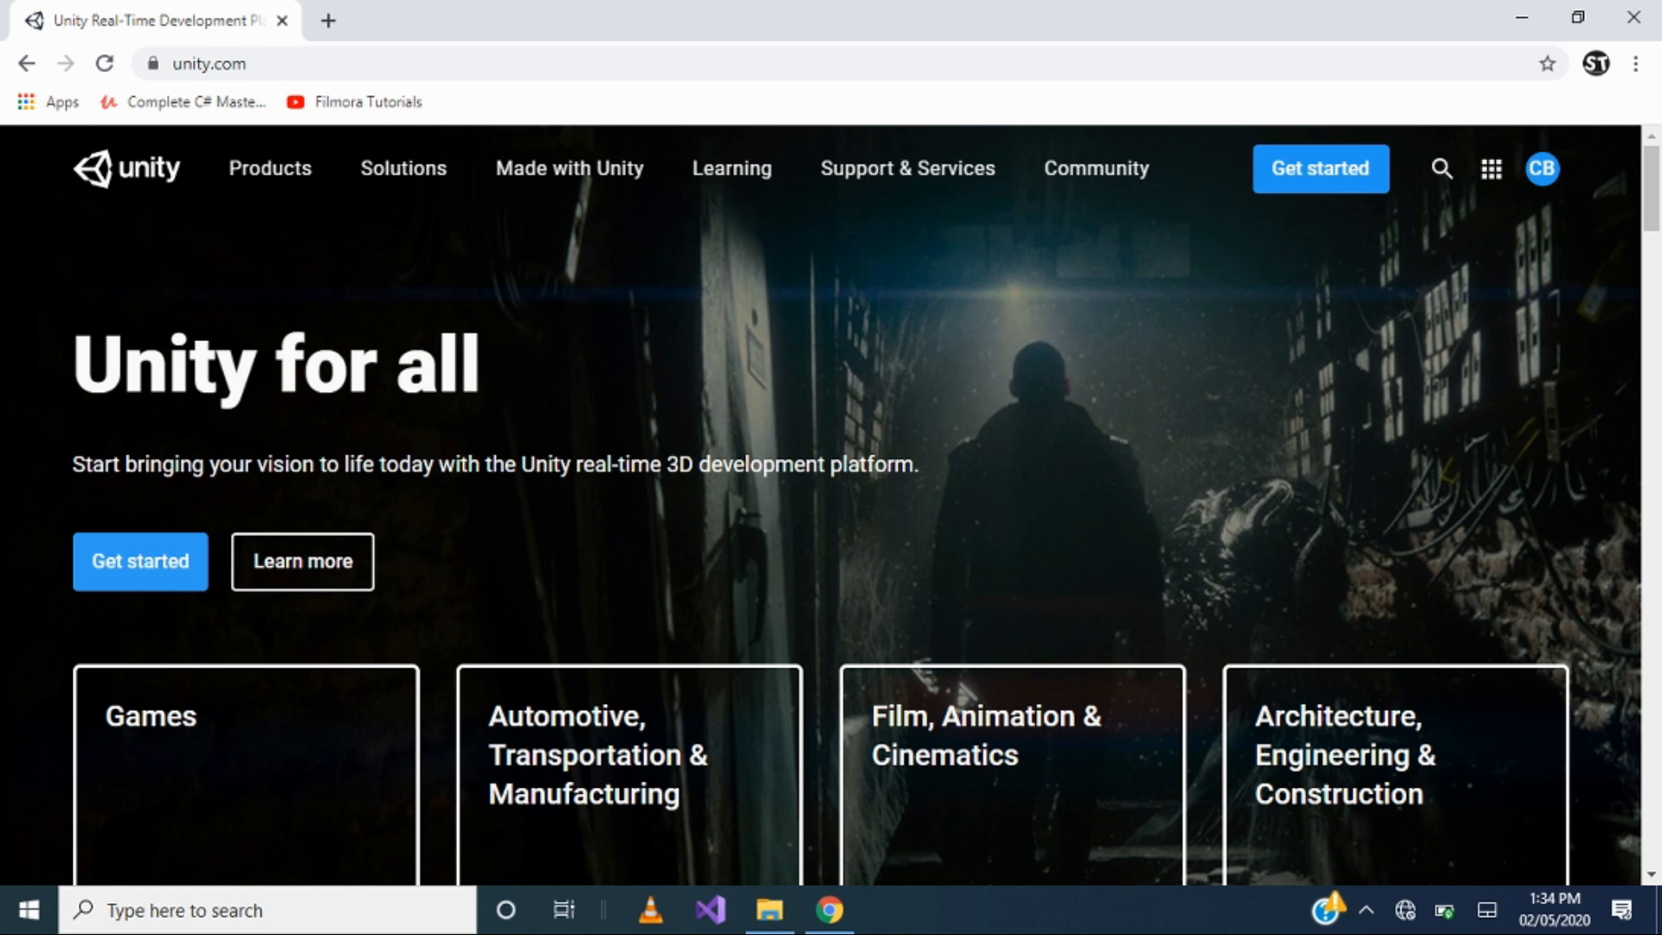
# Get started with the free Personal plan under the individual plans, reaching the Unity download page.
pyautogui.click(1319, 168)
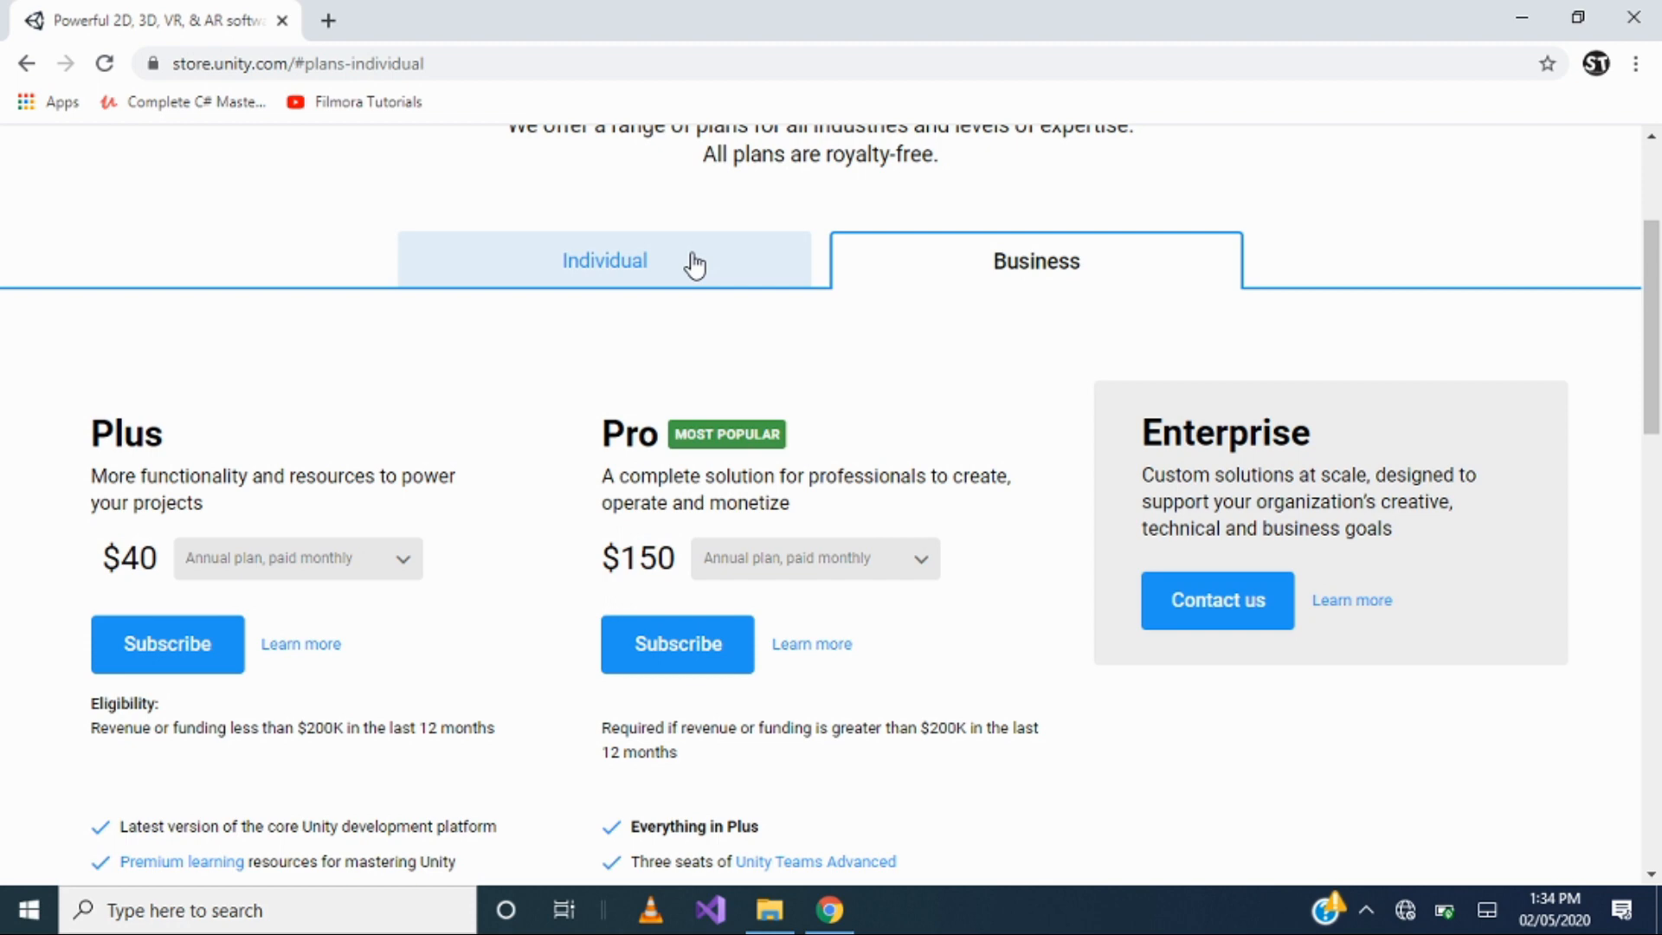
pyautogui.click(605, 261)
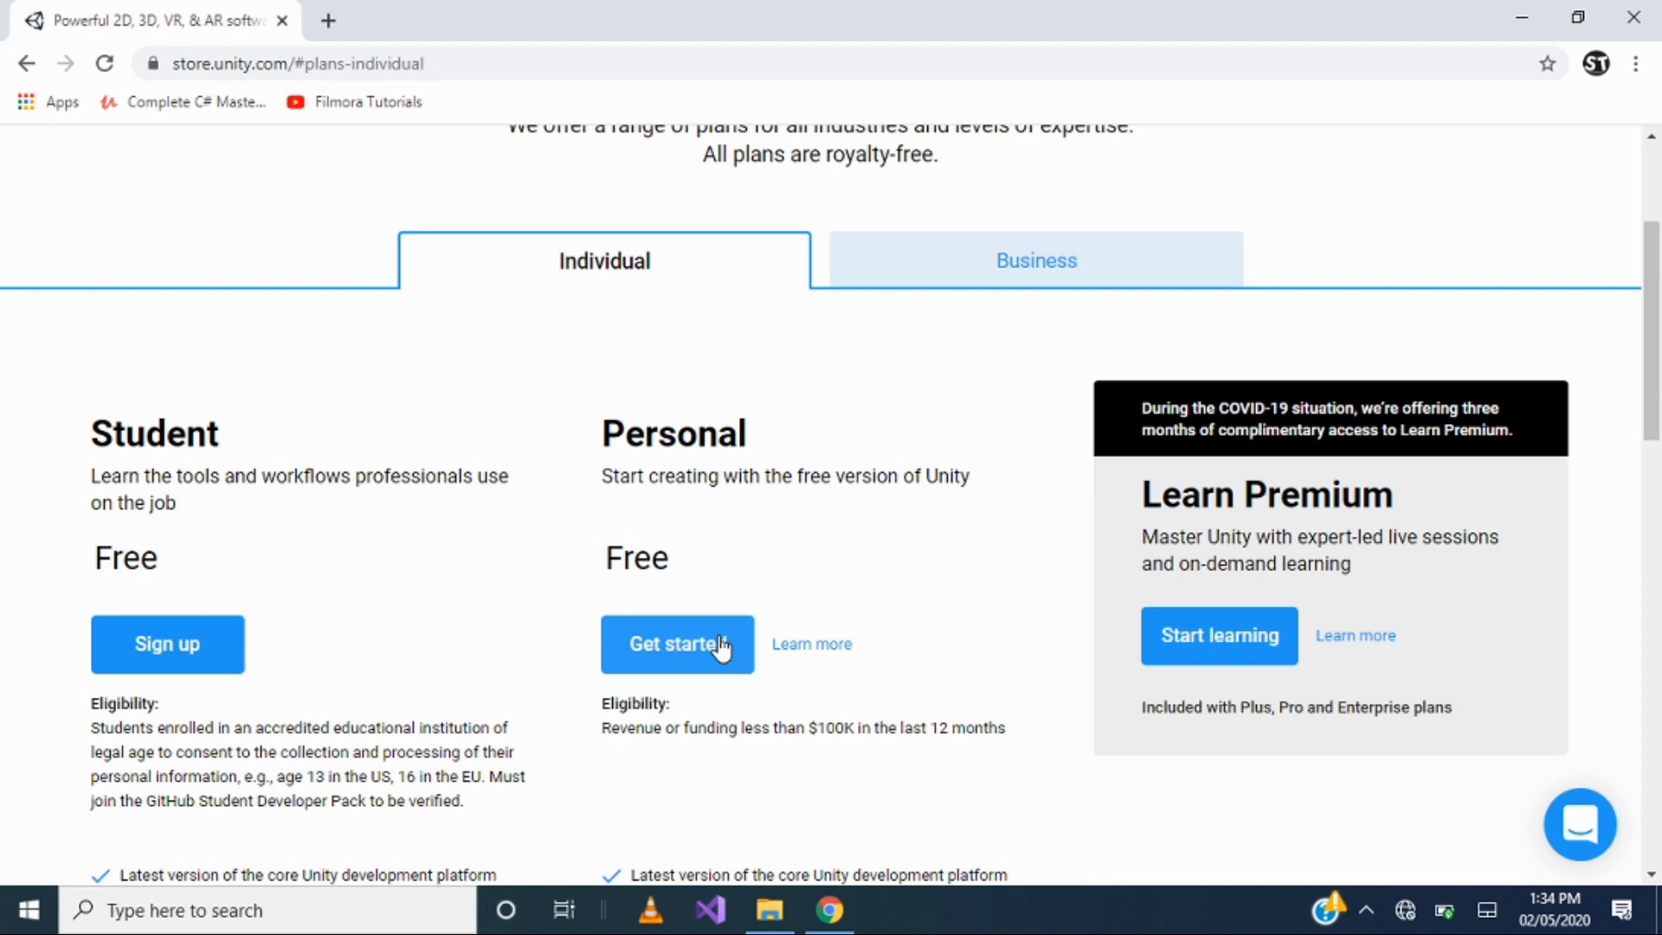
pyautogui.click(676, 644)
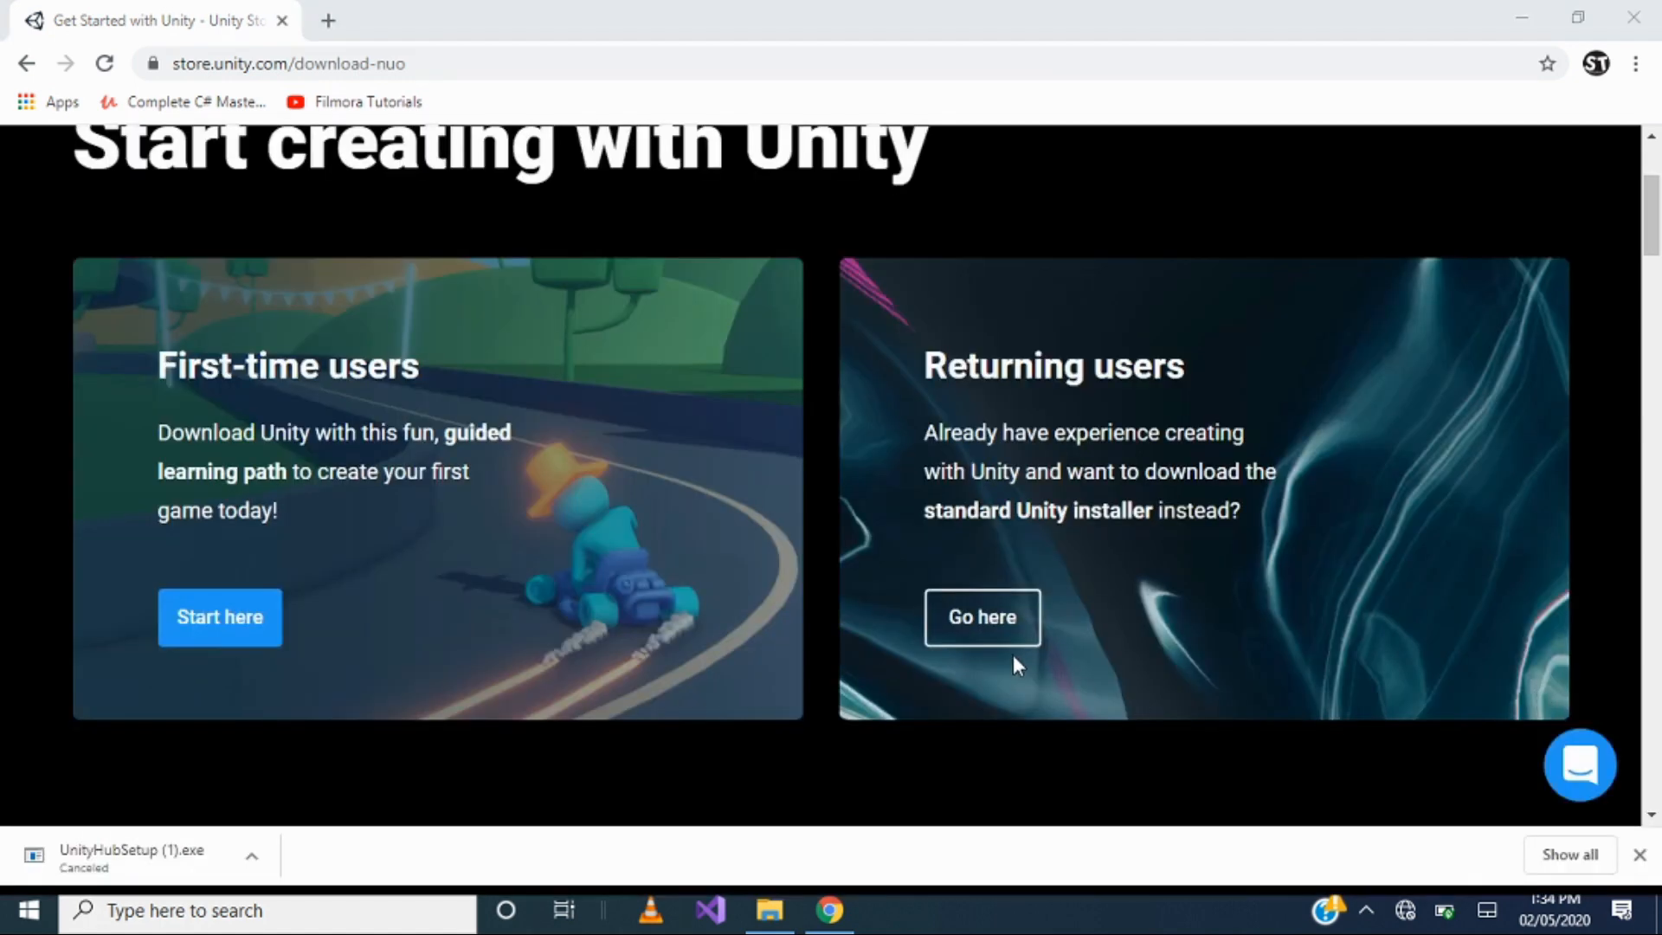
pyautogui.moveTo(983, 618)
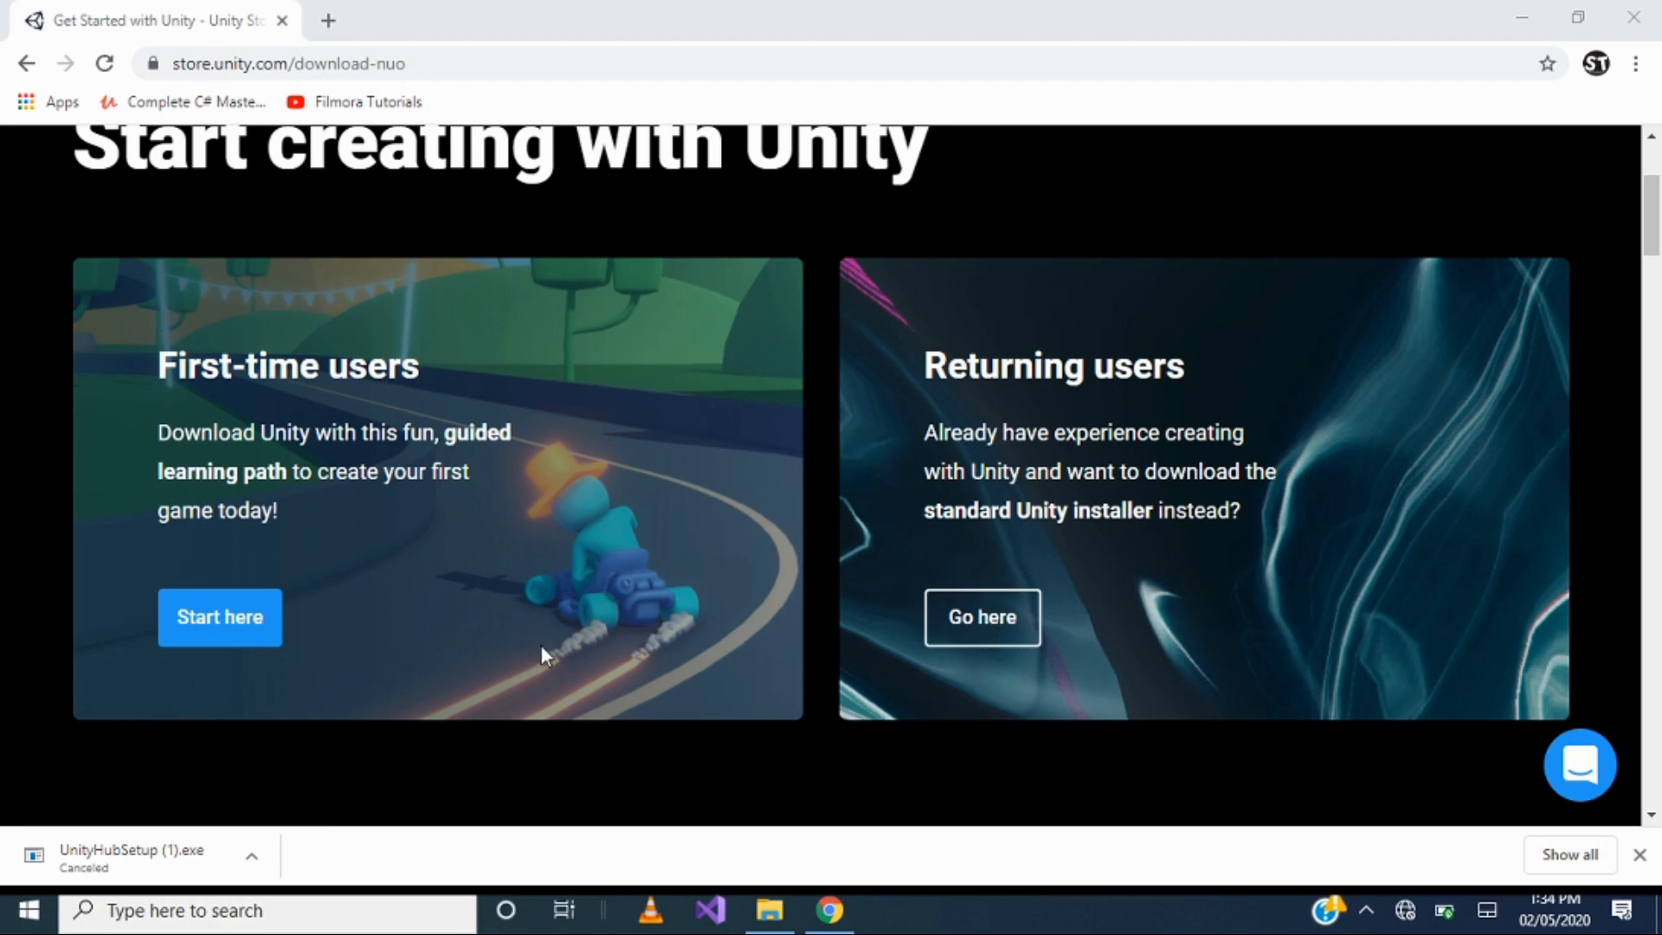
pyautogui.moveTo(569, 684)
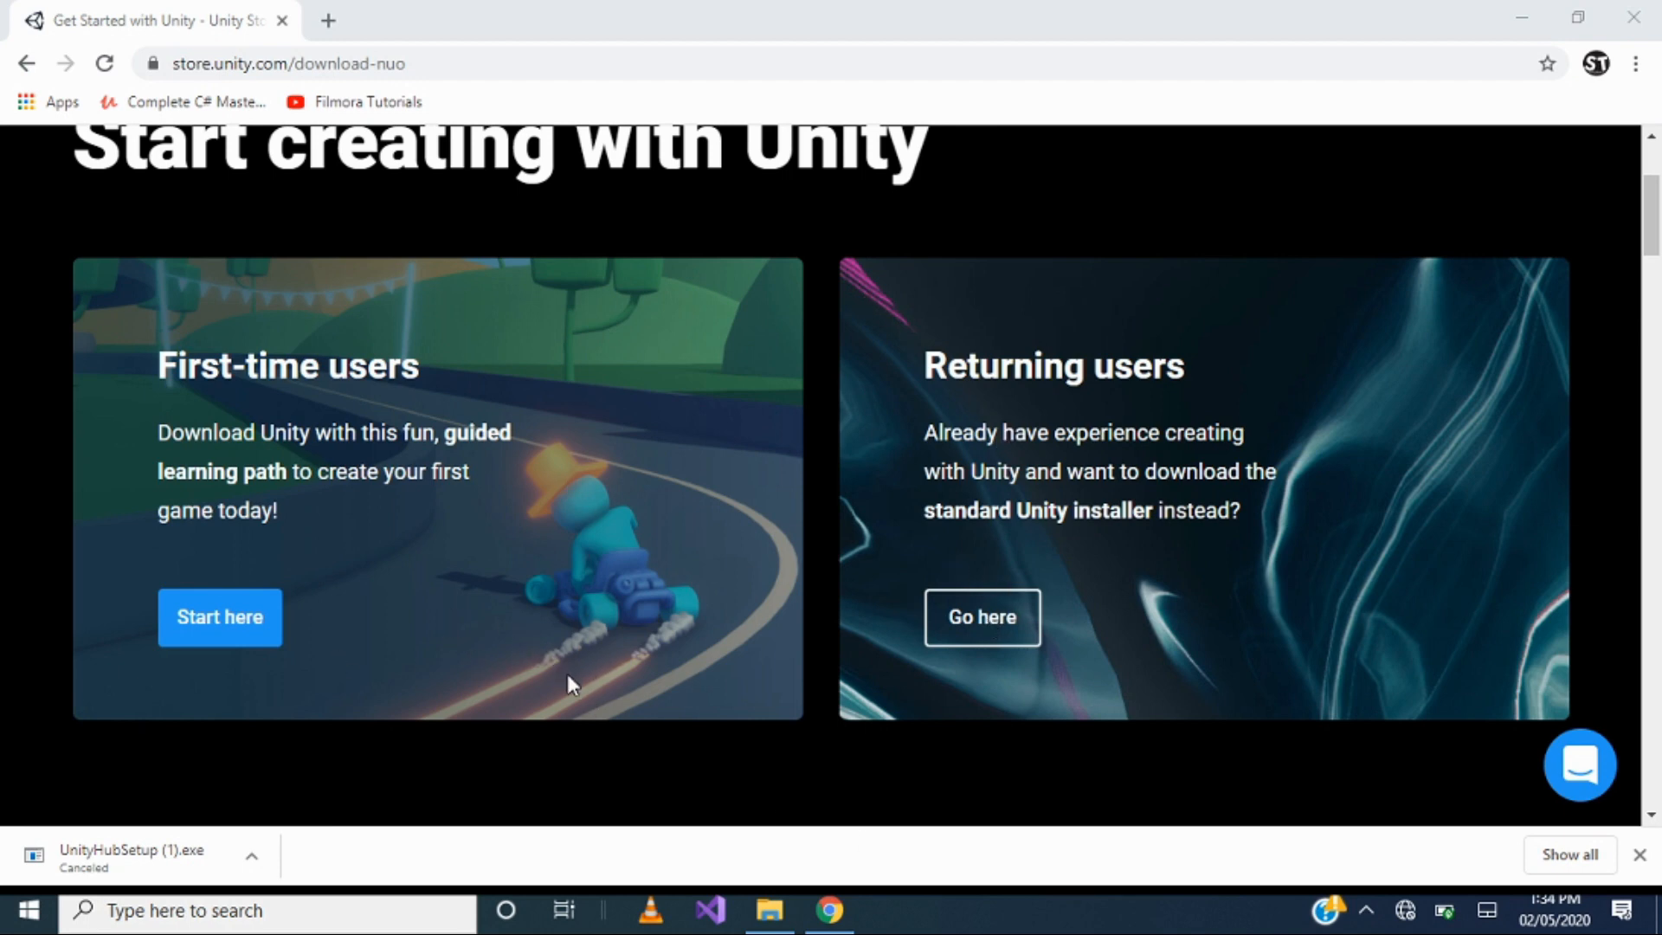
pyautogui.moveTo(580, 734)
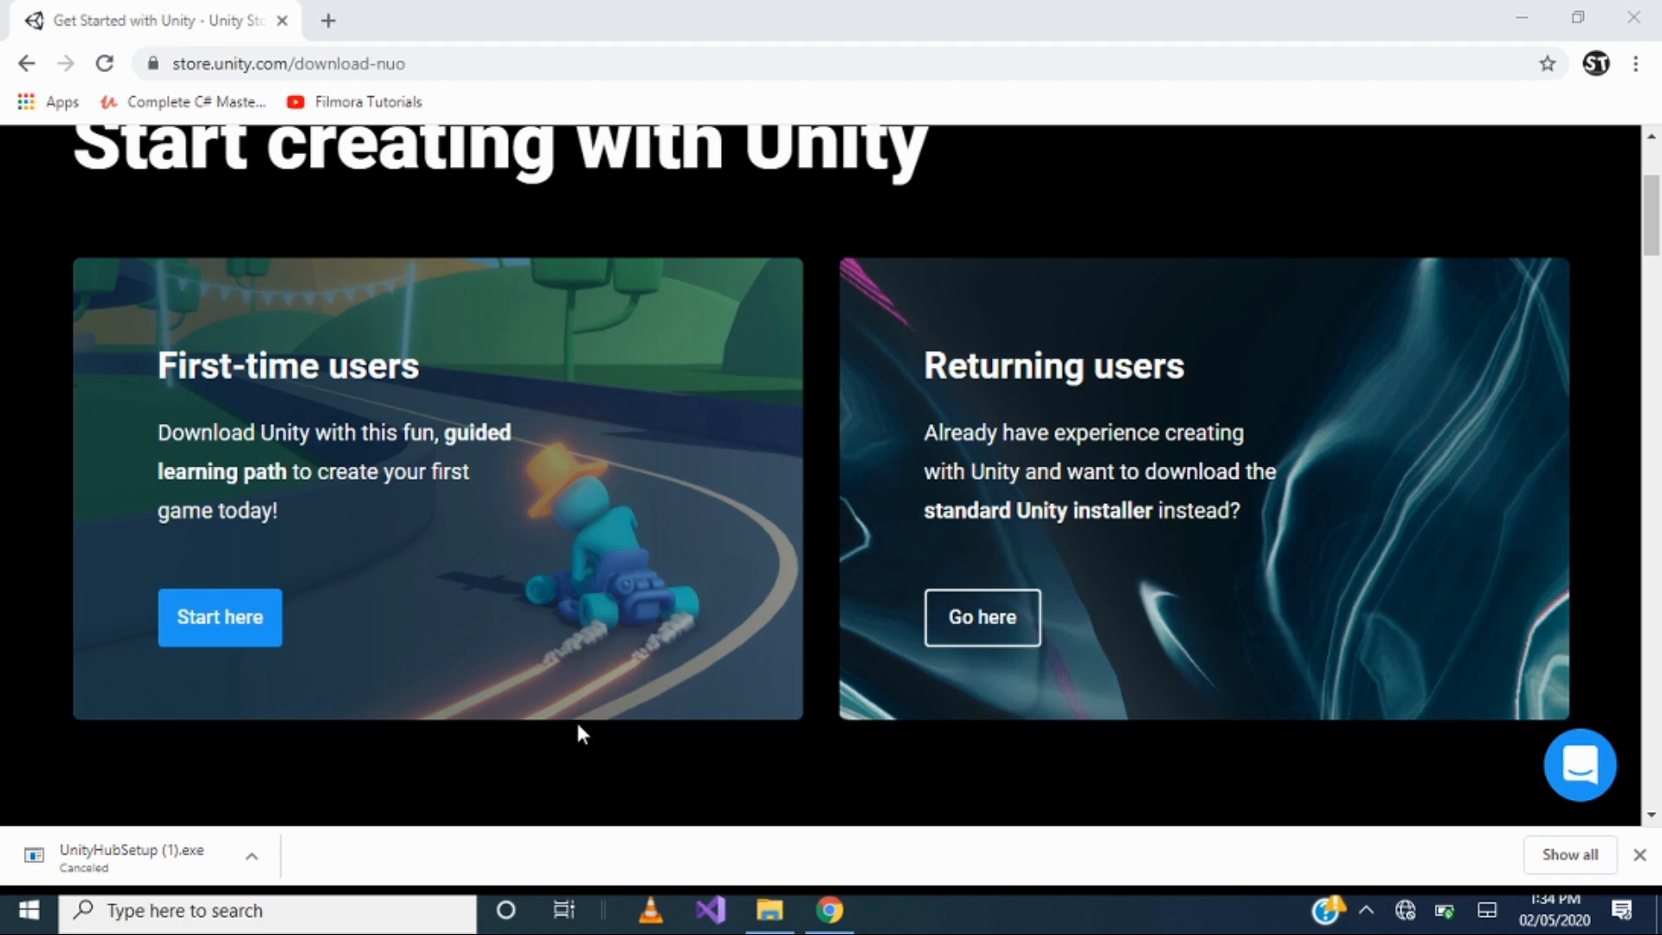
pyautogui.moveTo(583, 701)
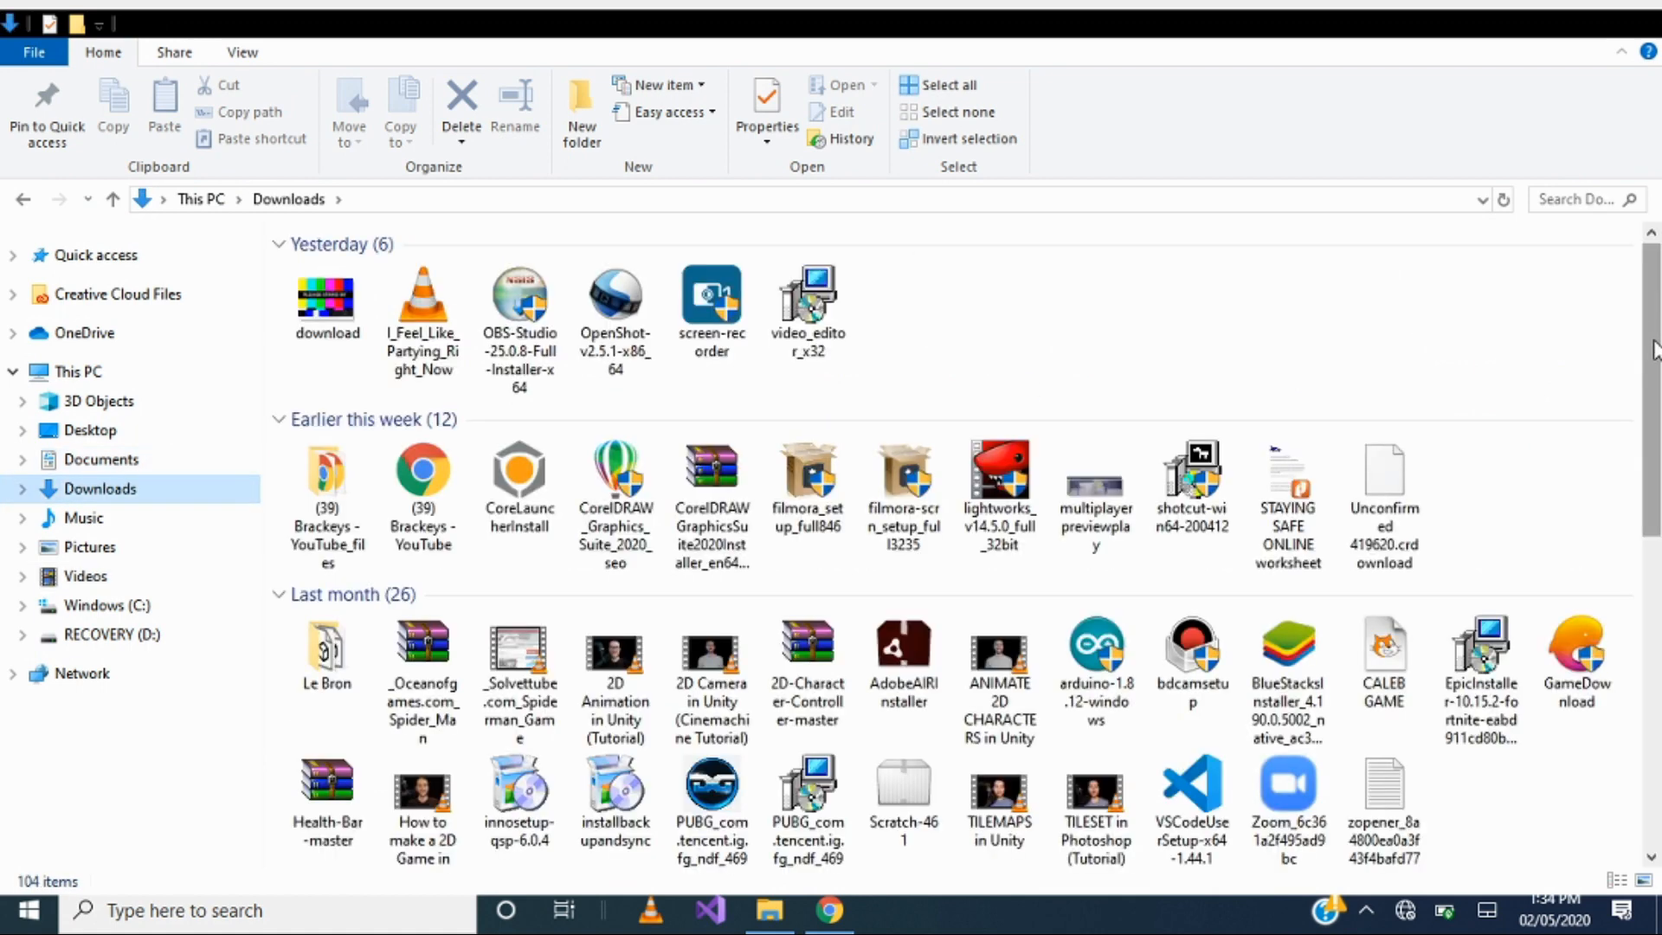
# Launch UnityHubSetup from Downloads, agree to the license, then cancel at Choose Install Location.
pyautogui.scroll(-3)
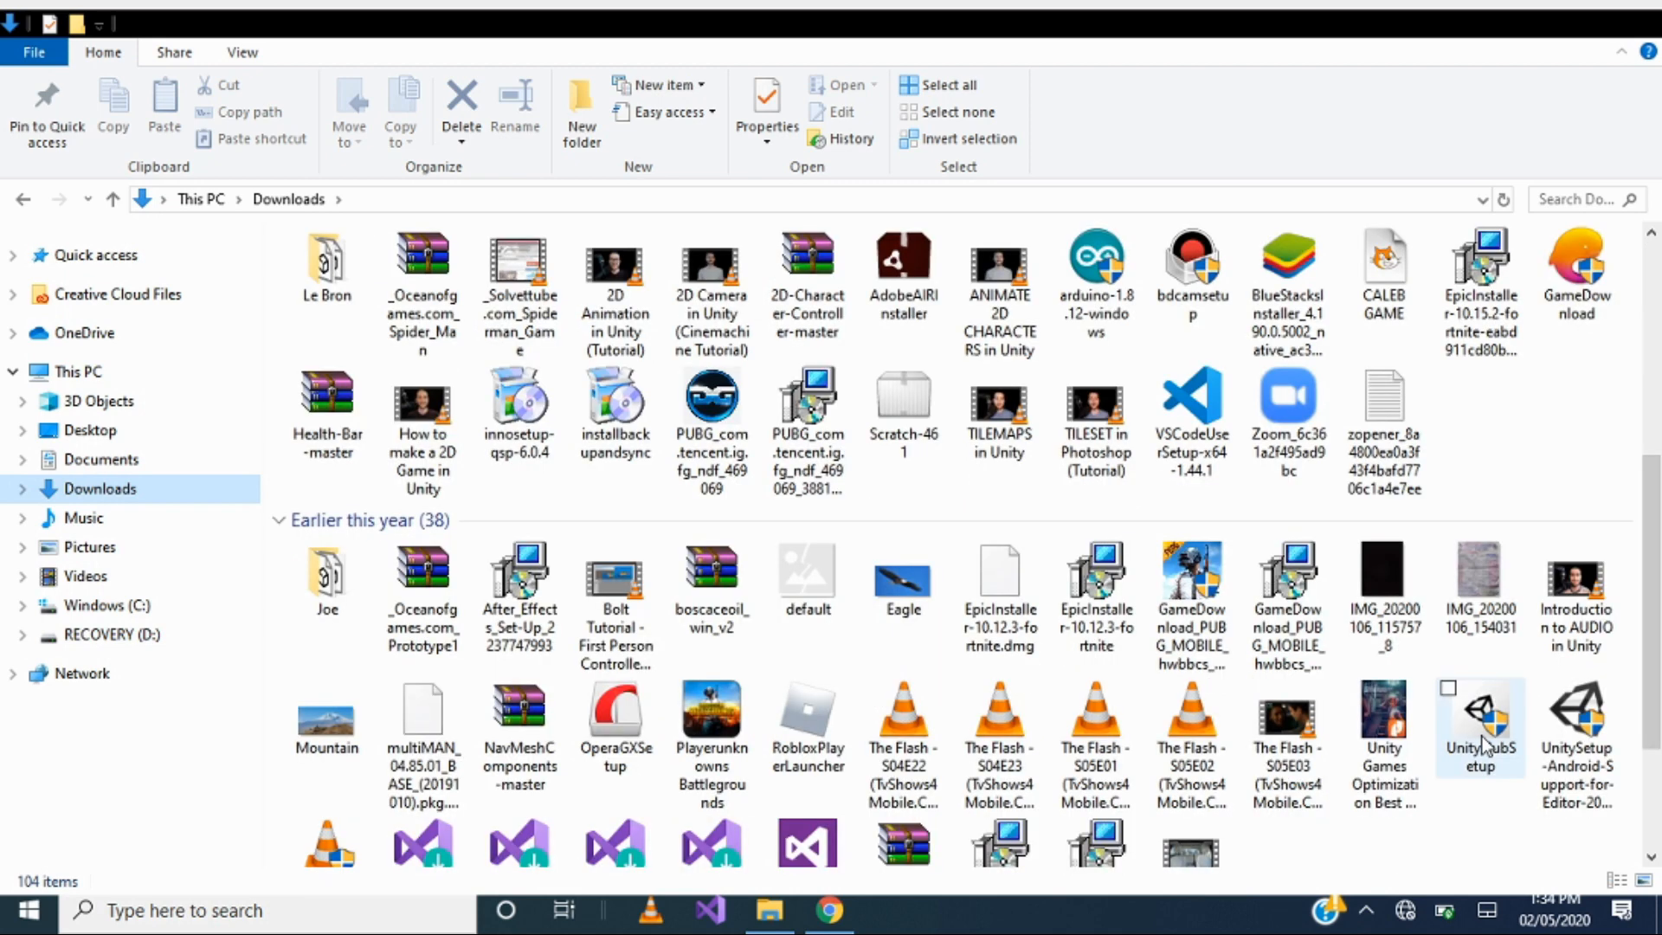
pyautogui.click(1480, 725)
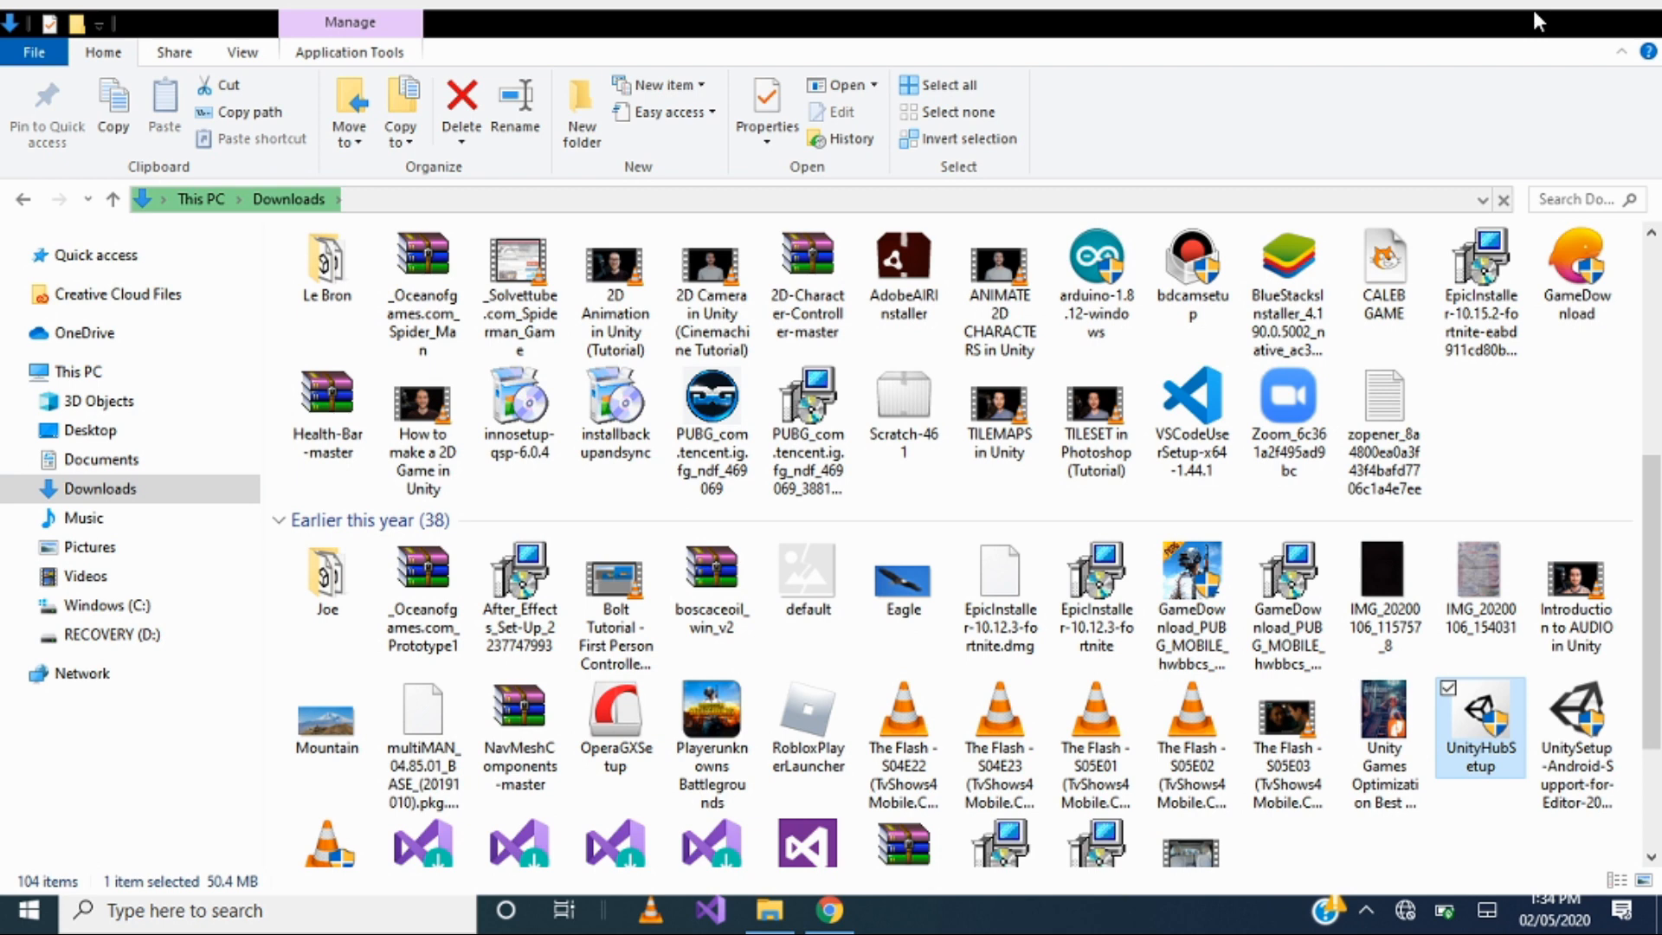
pyautogui.doubleClick(1478, 725)
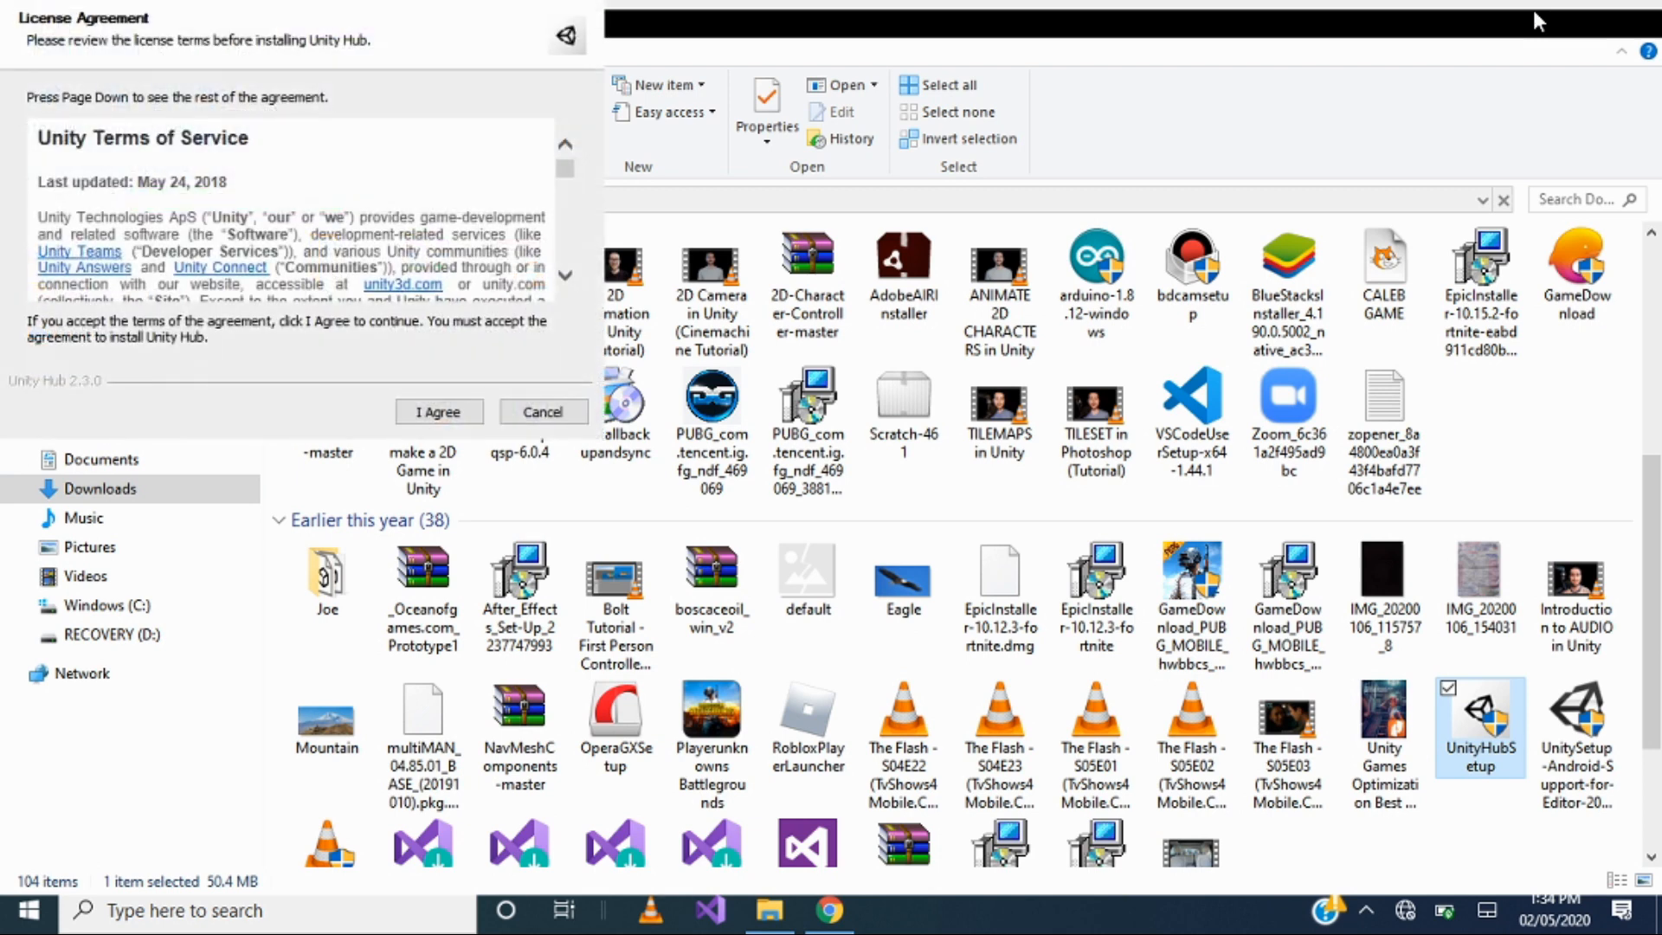
pyautogui.moveTo(438, 412)
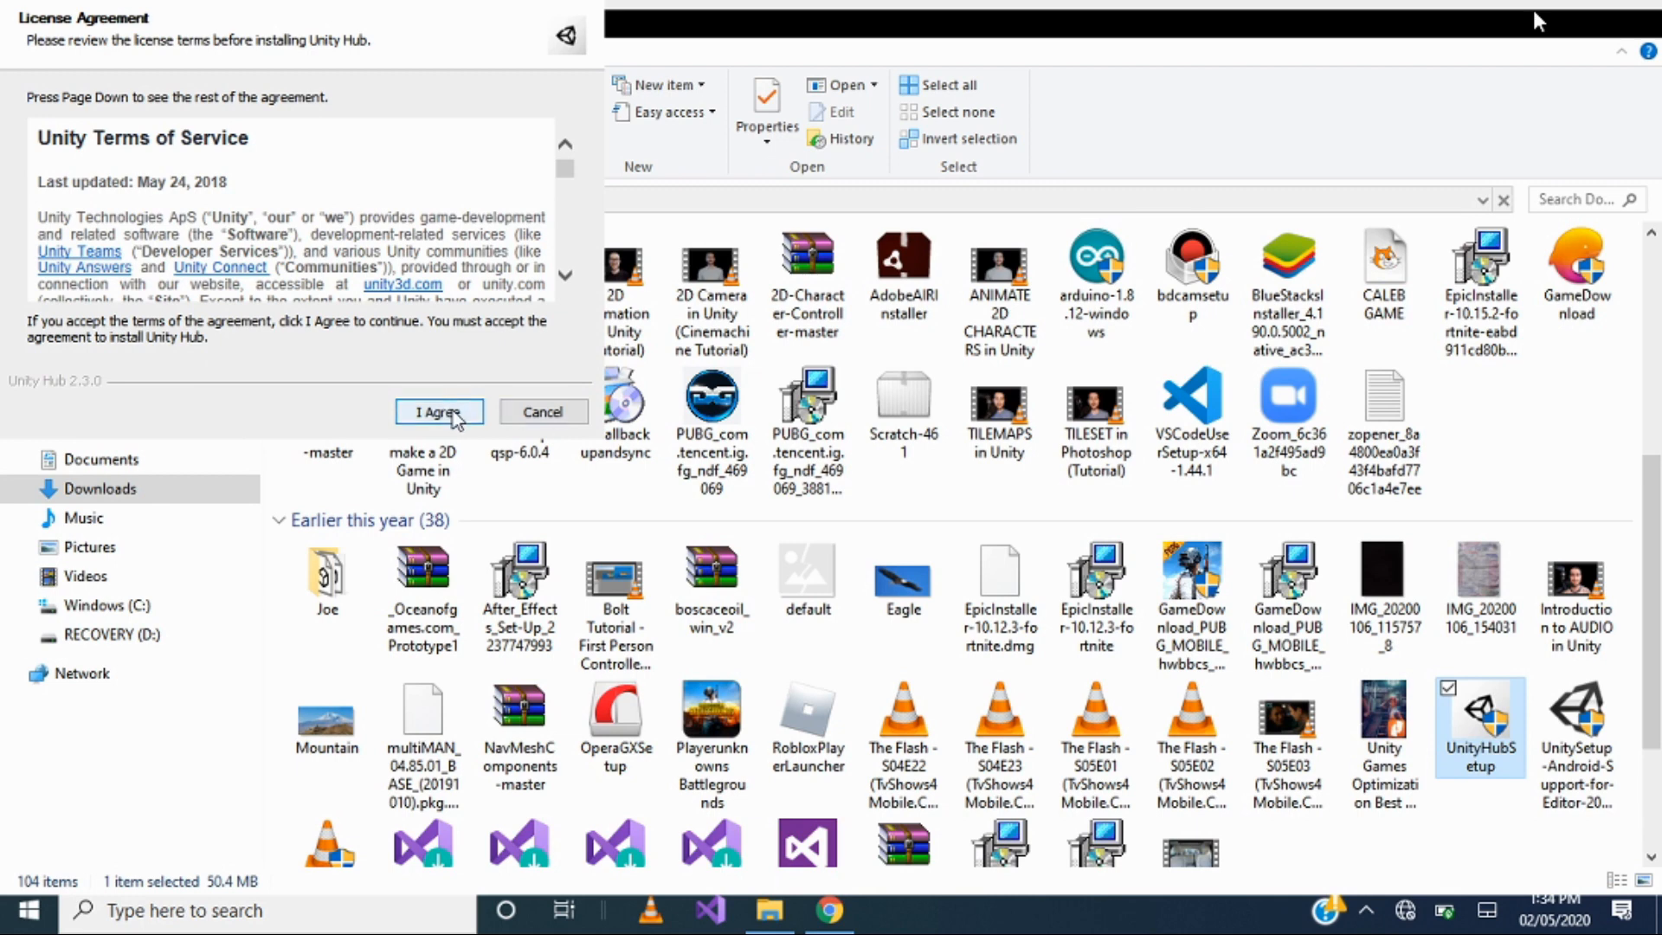
pyautogui.click(438, 412)
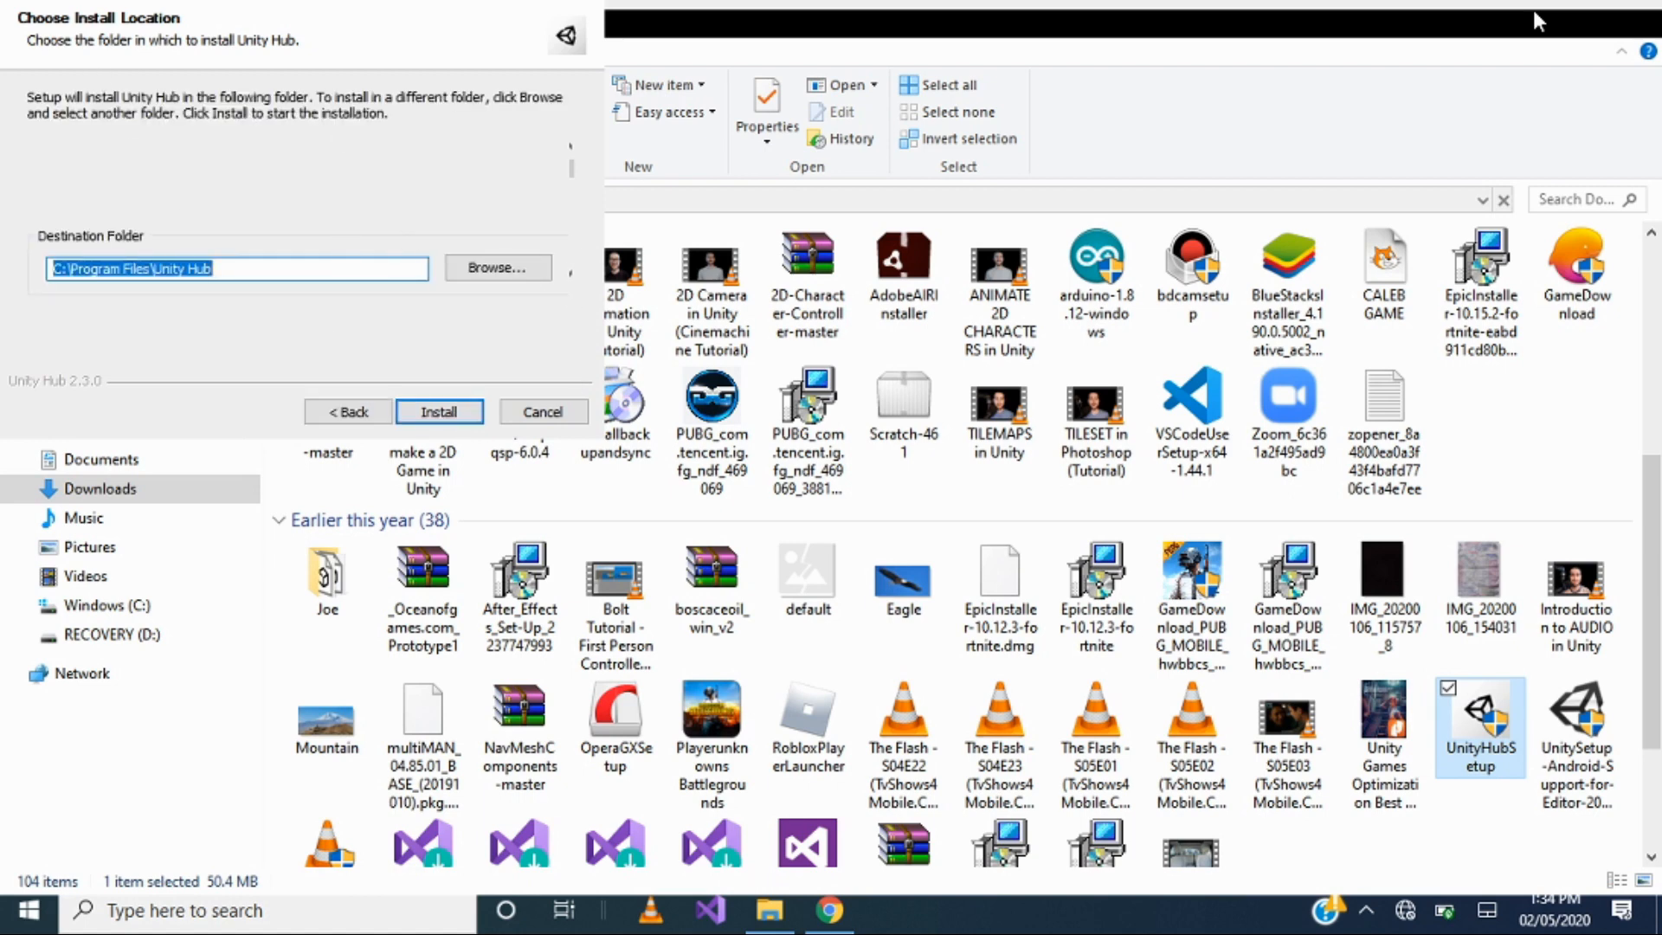
pyautogui.moveTo(542, 412)
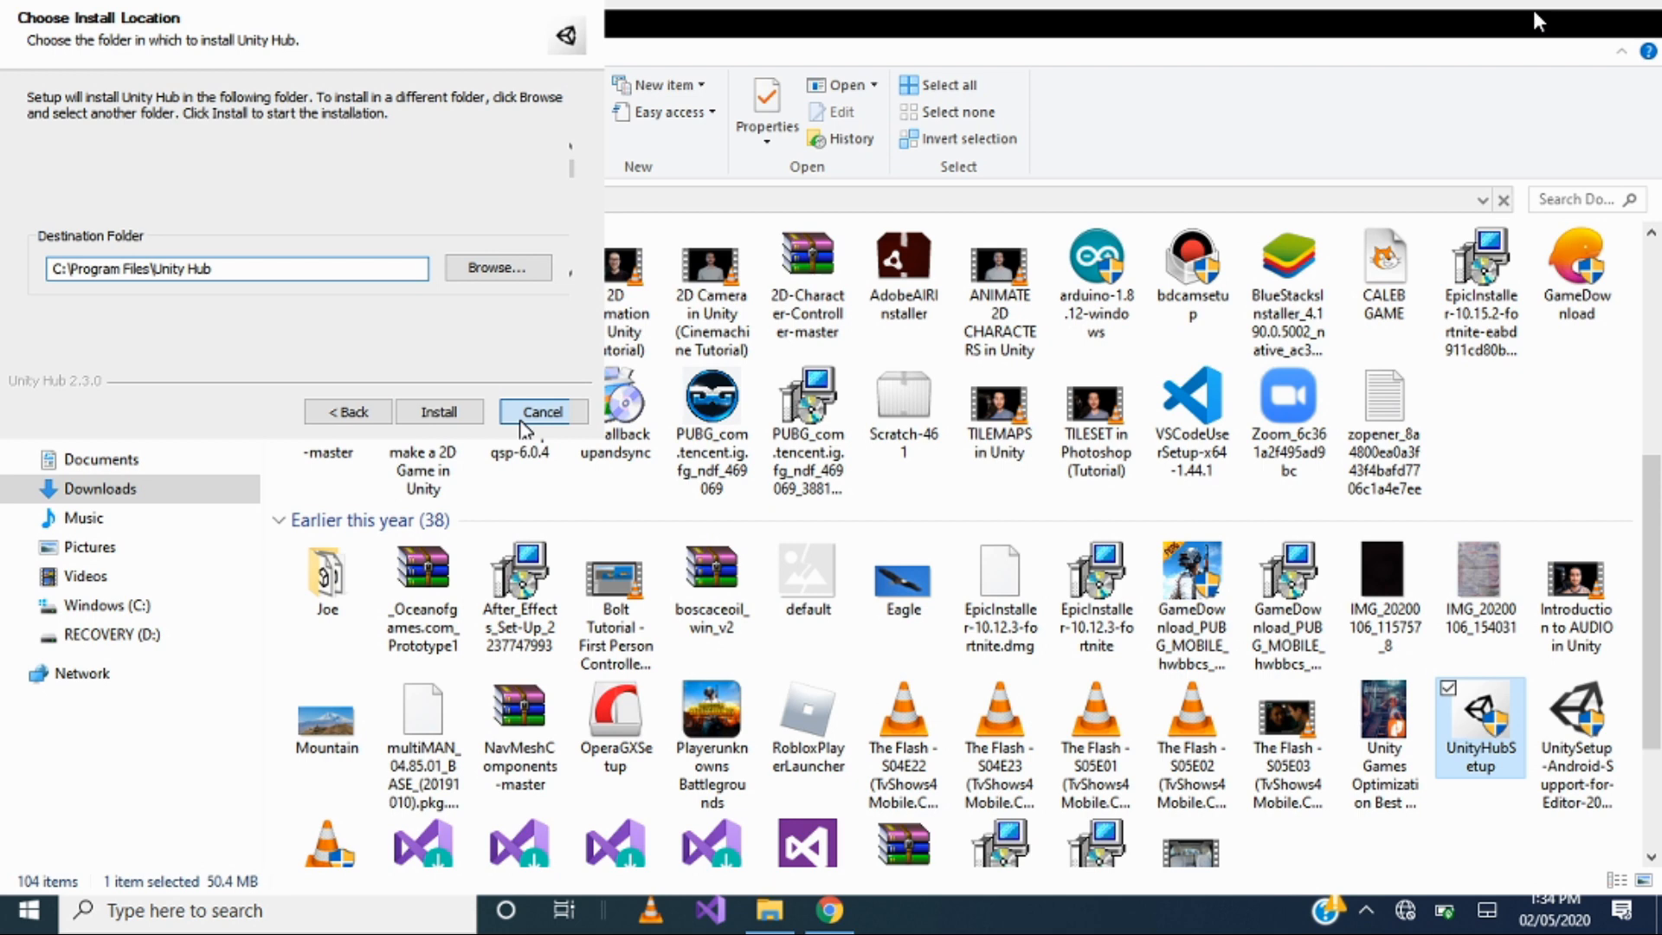
pyautogui.click(542, 412)
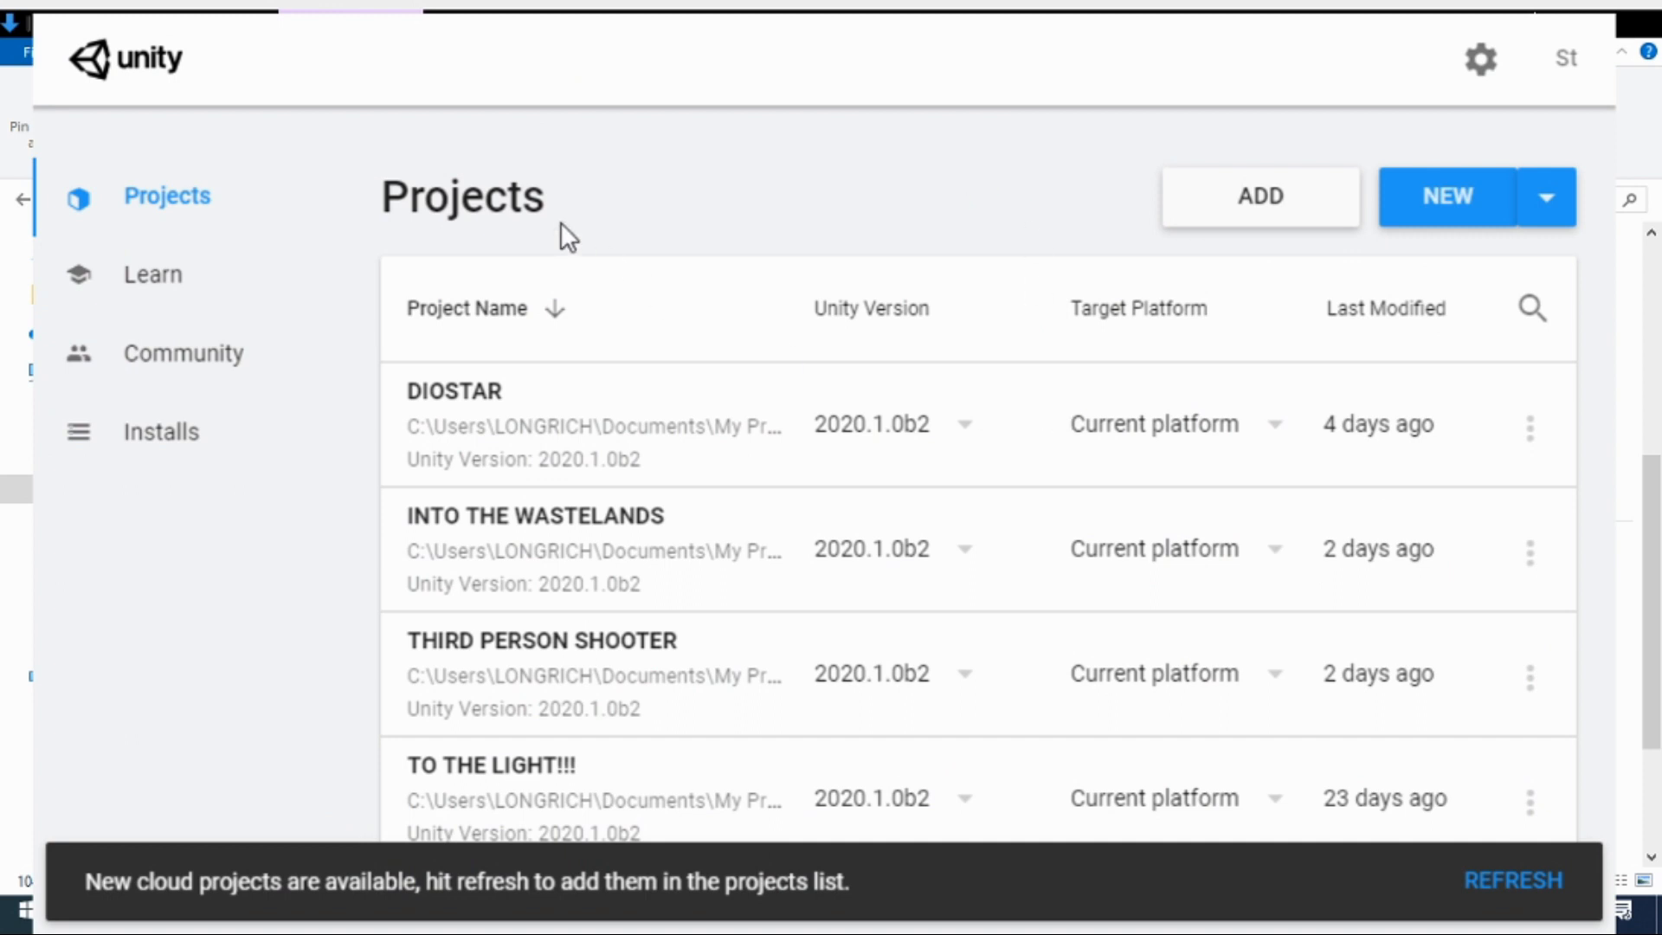
pyautogui.moveTo(270, 692)
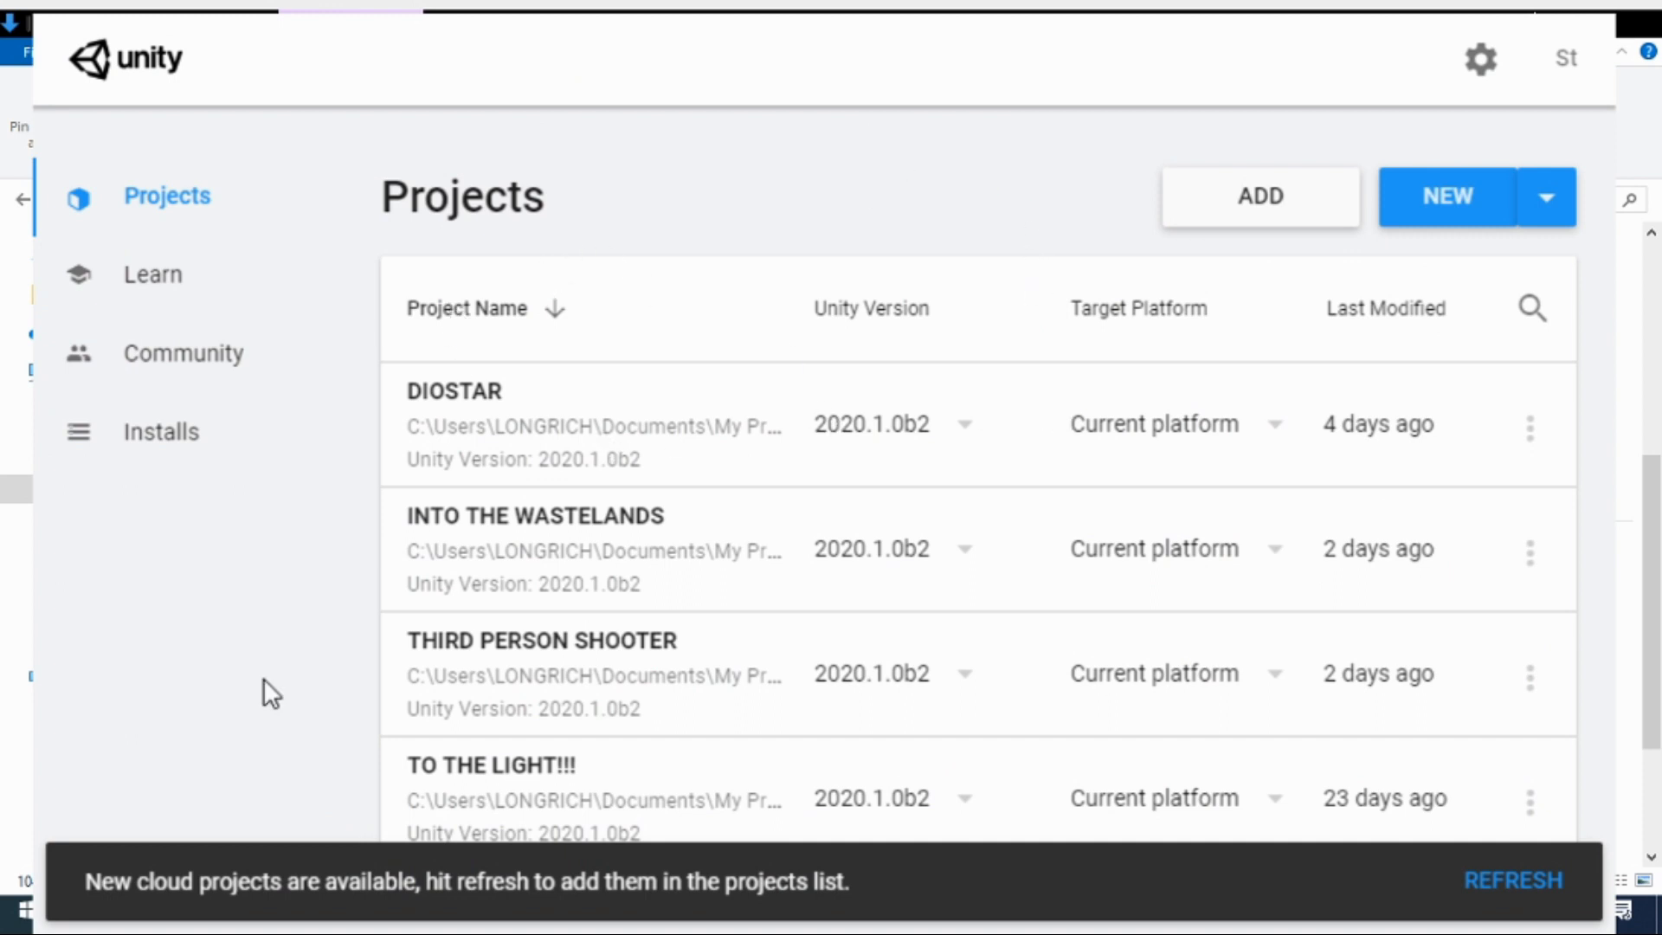
pyautogui.moveTo(528, 225)
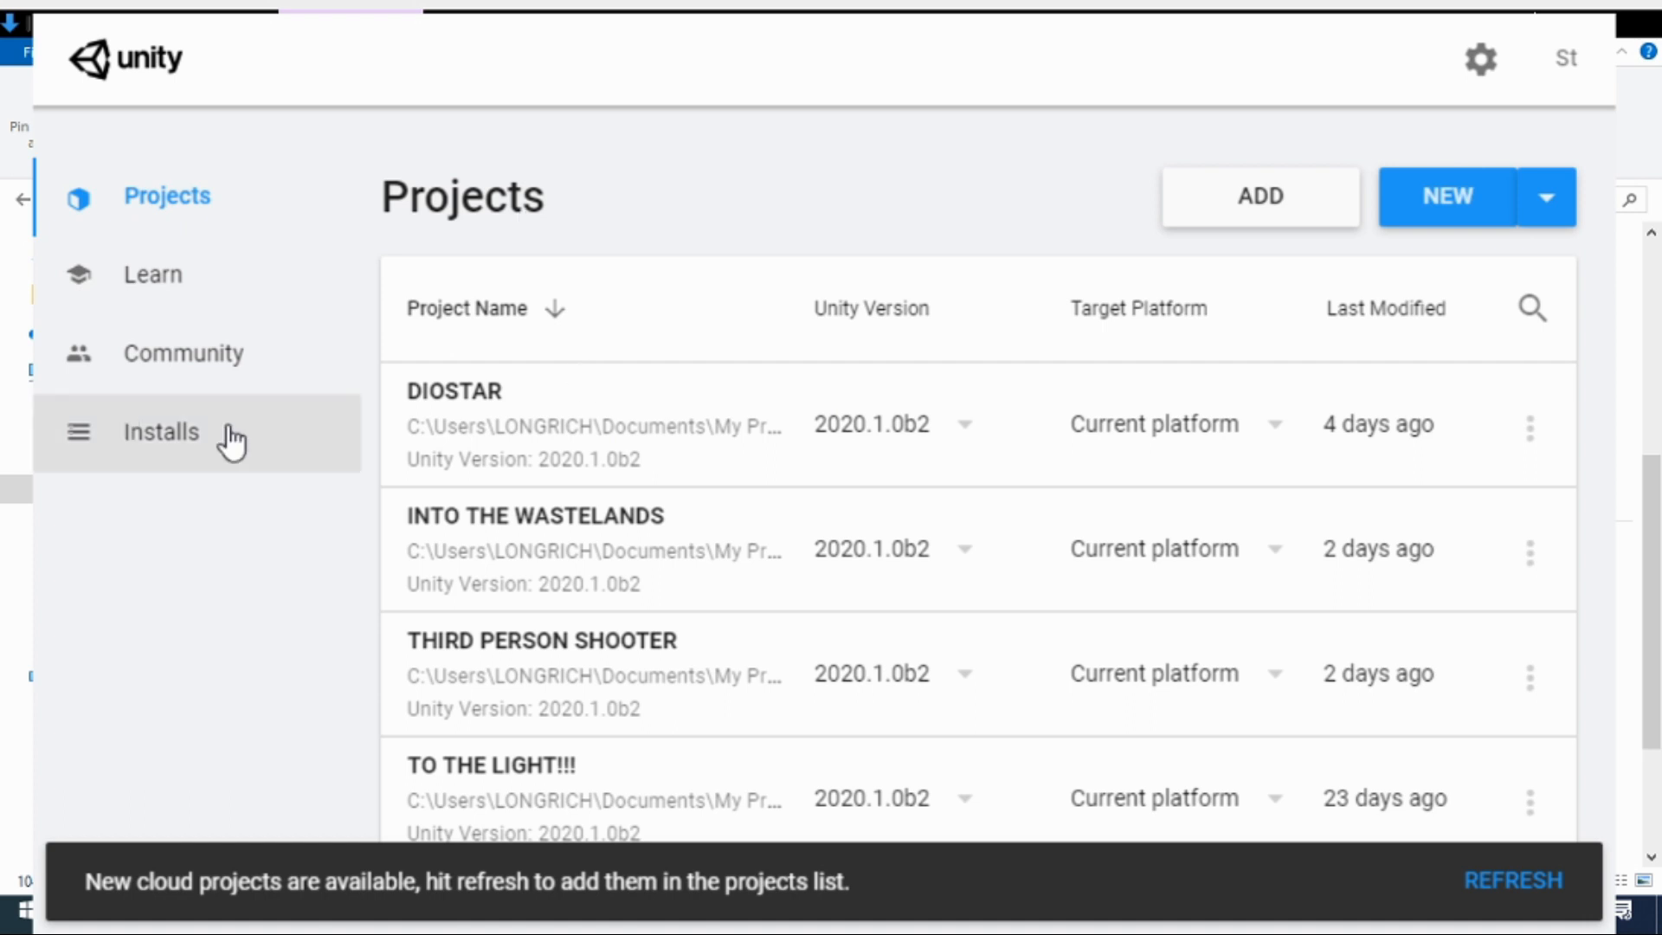
# Show the Installs list with Unity 2020.1.0b2 Beta and 2019.3.0a6 Alpha.
pyautogui.click(161, 431)
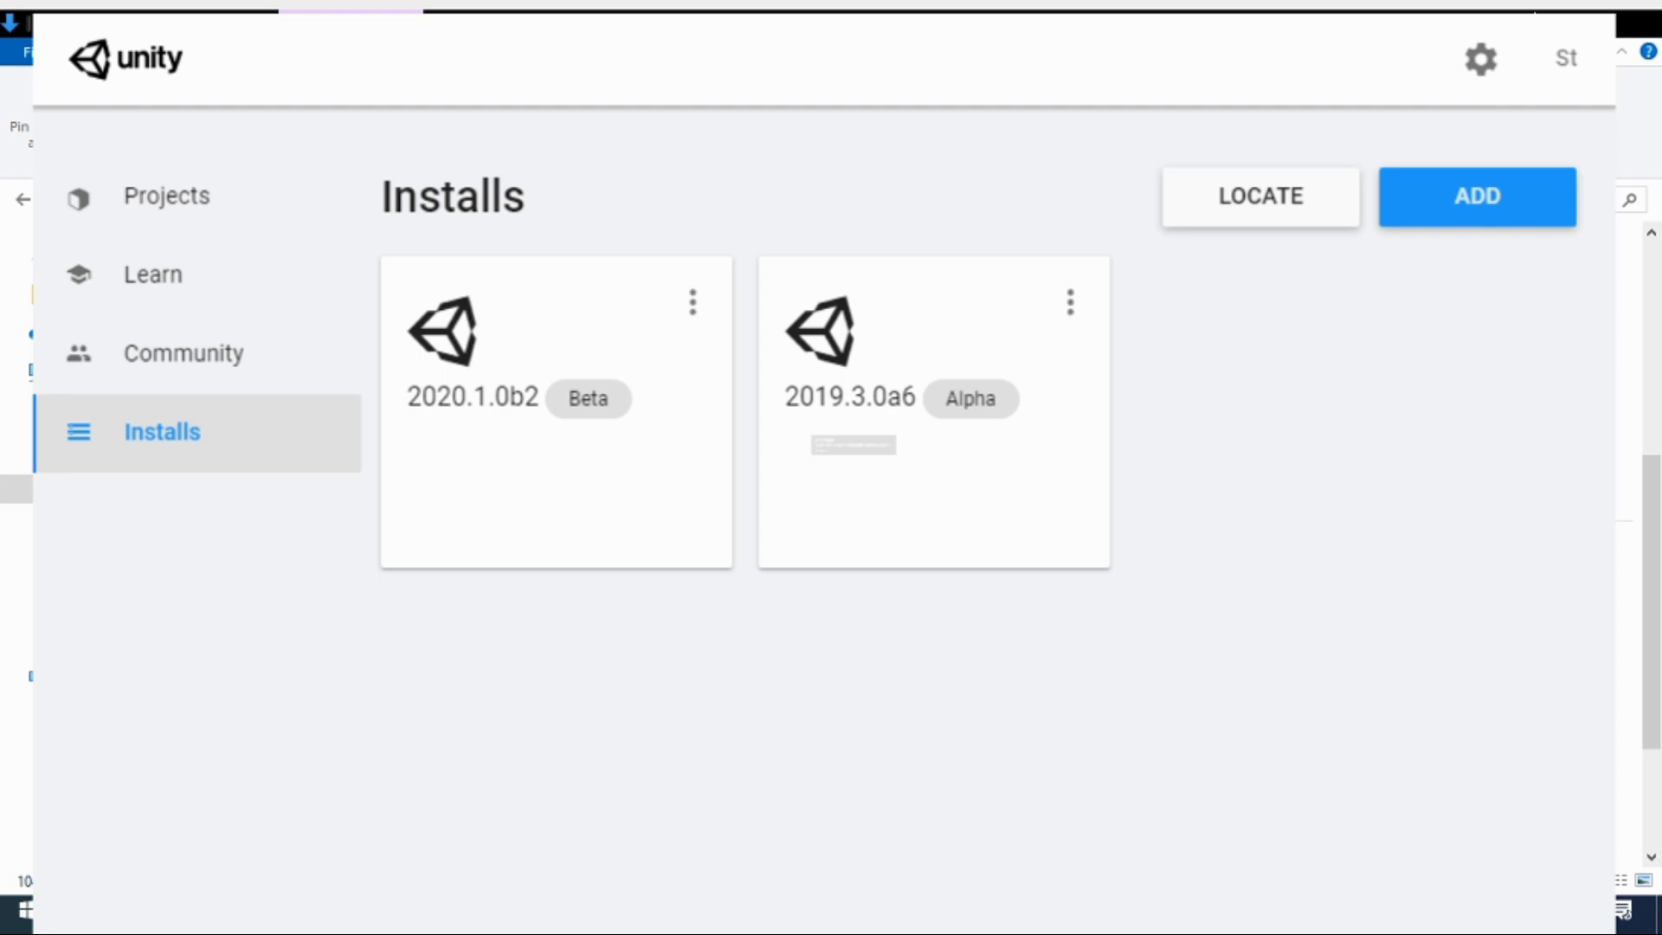
pyautogui.moveTo(1462, 218)
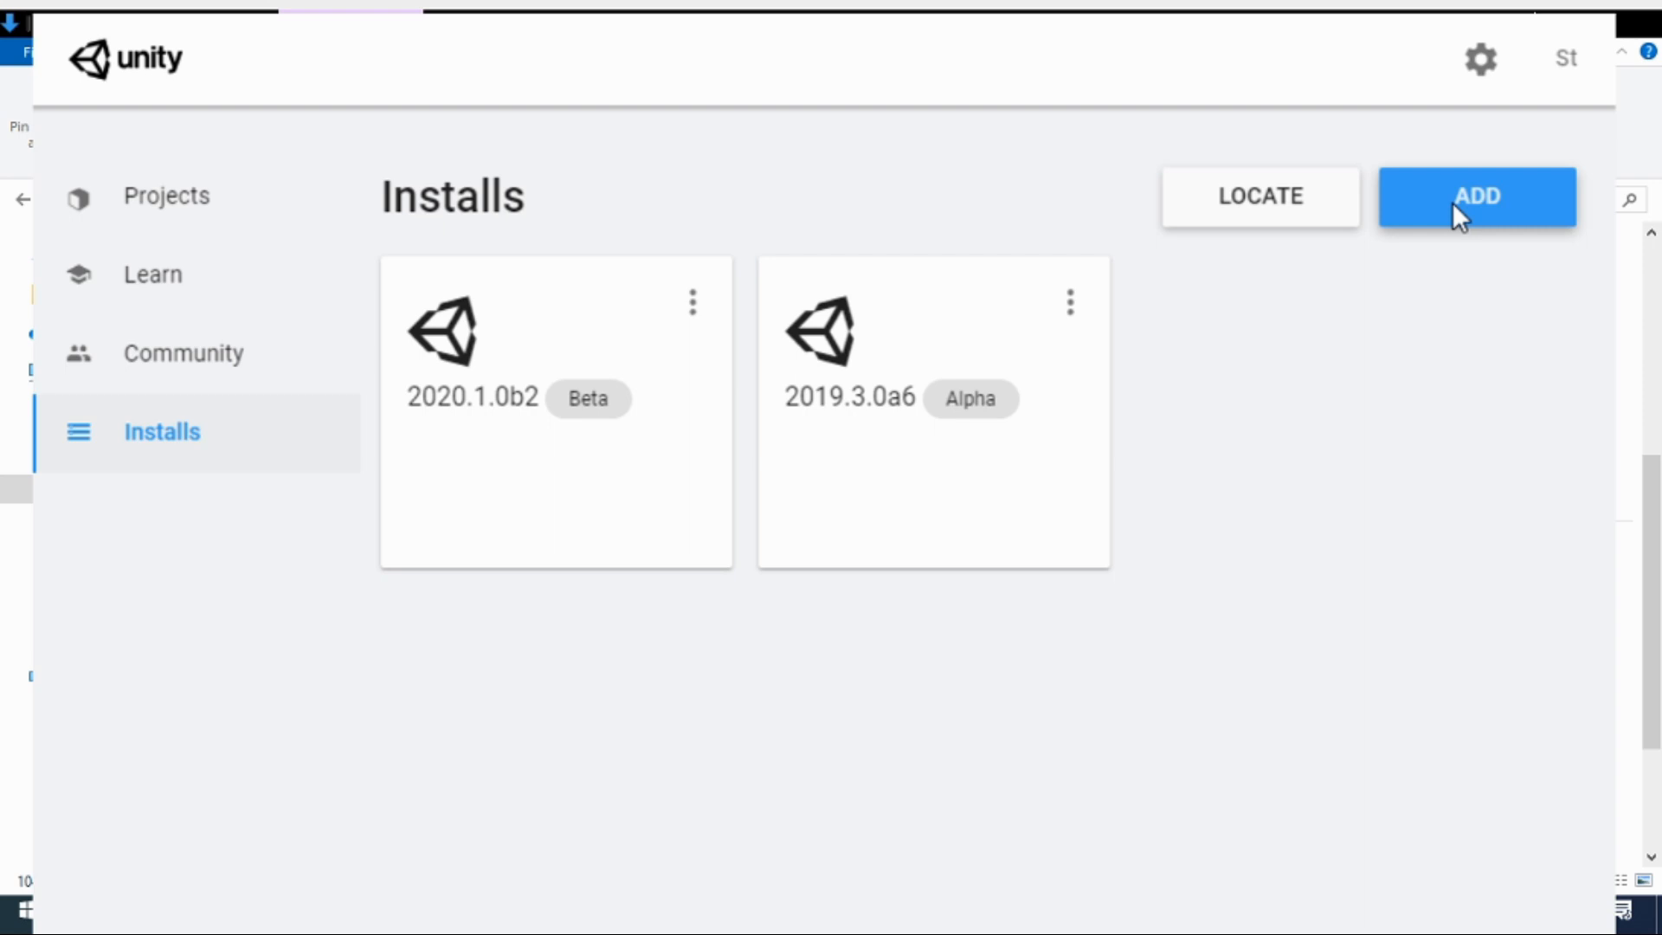
# Add Unity 2020.2.0a9 (Alpha) and proceed to its module options with Android Build Support.
pyautogui.click(1475, 198)
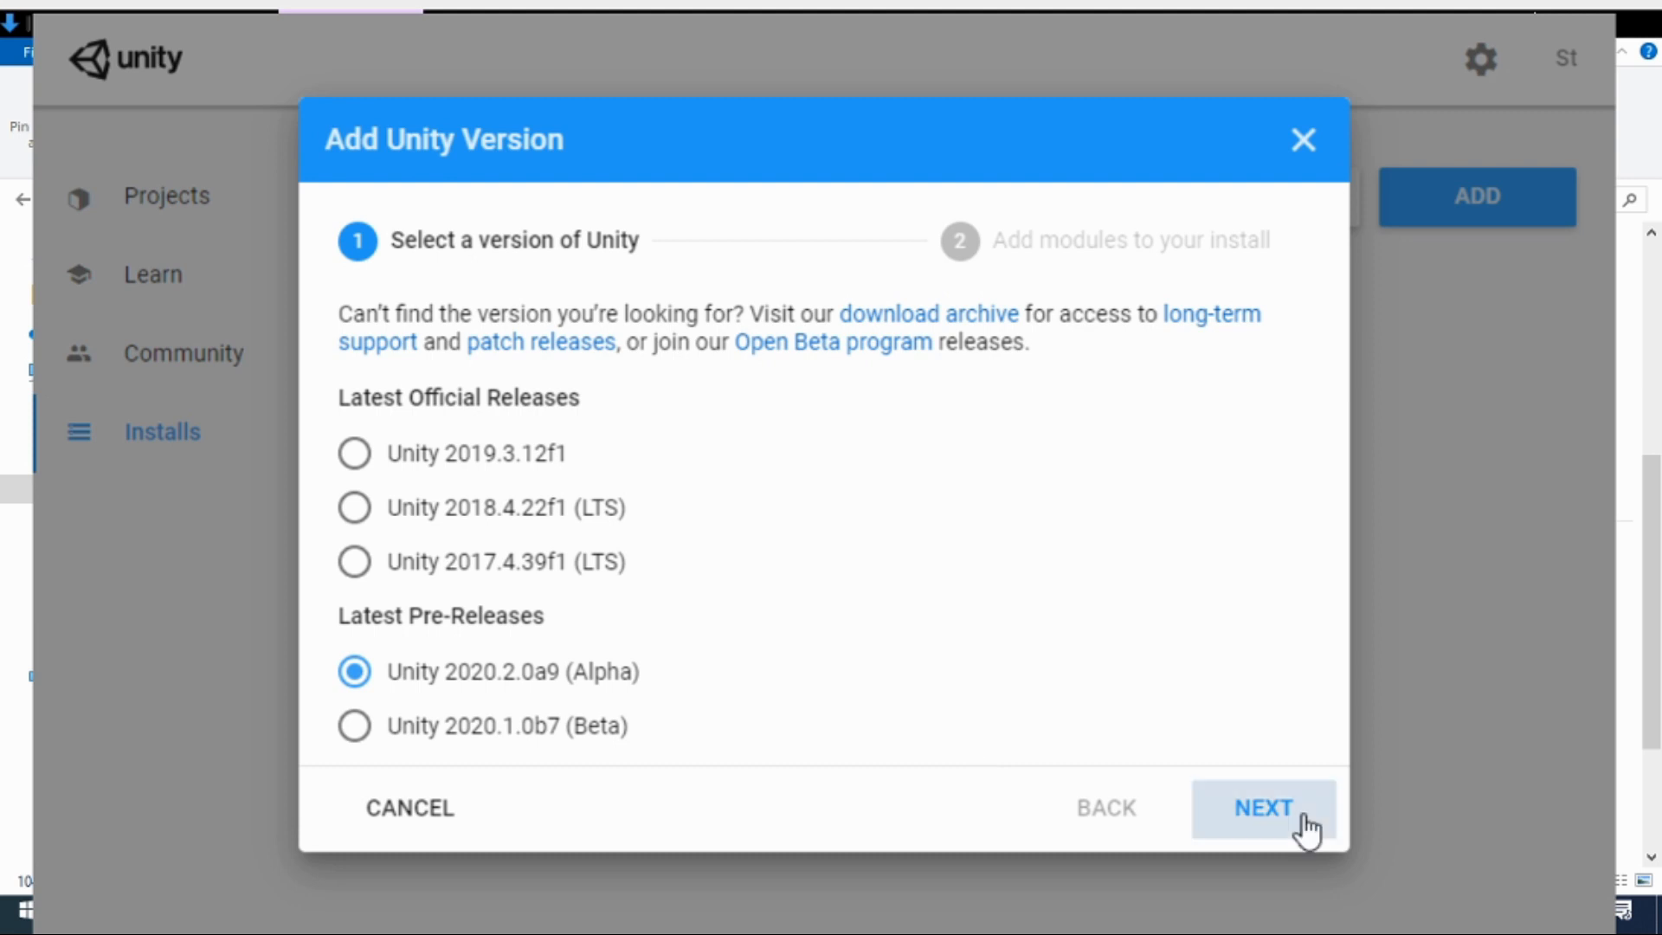
pyautogui.click(1262, 809)
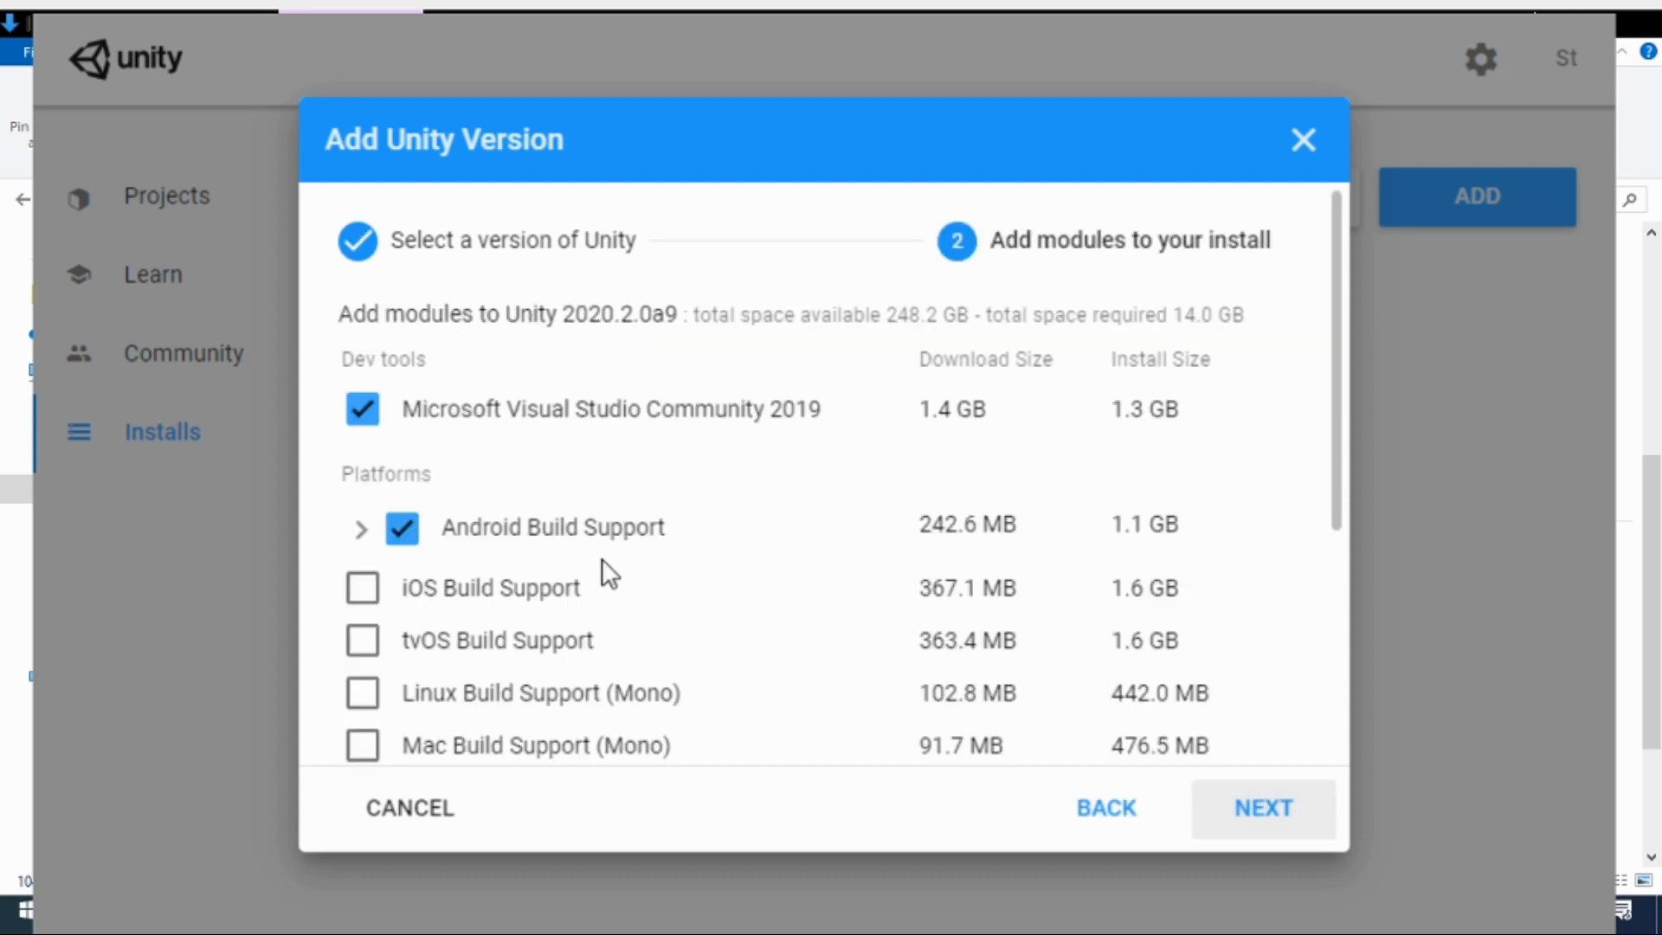
pyautogui.moveTo(614, 588)
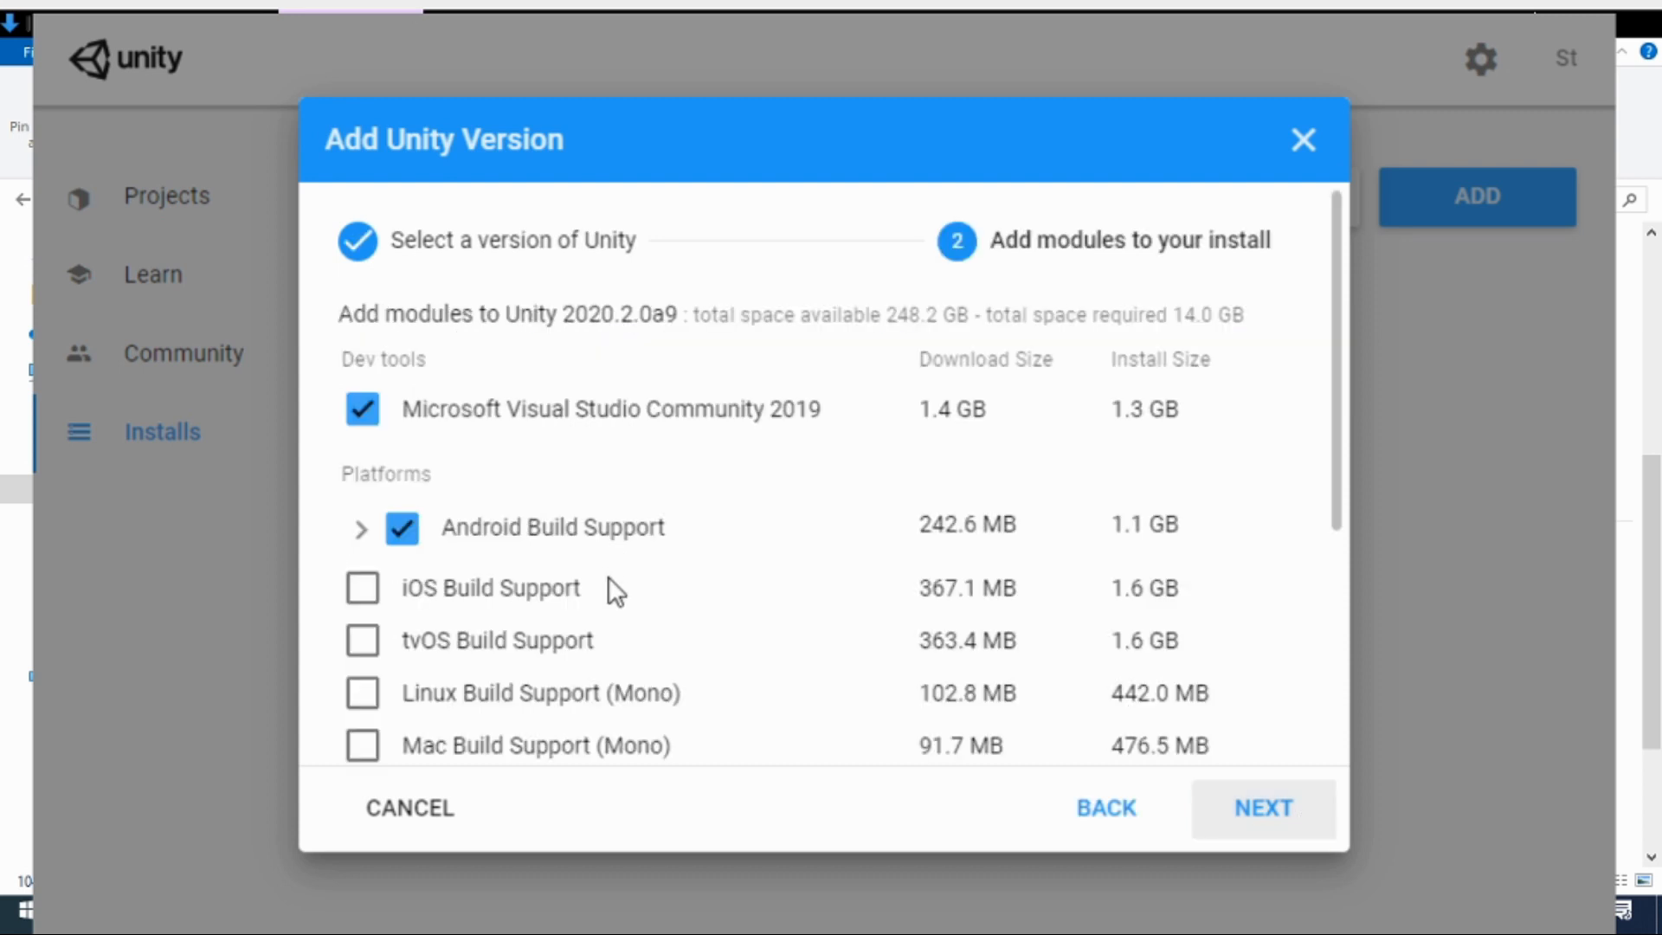